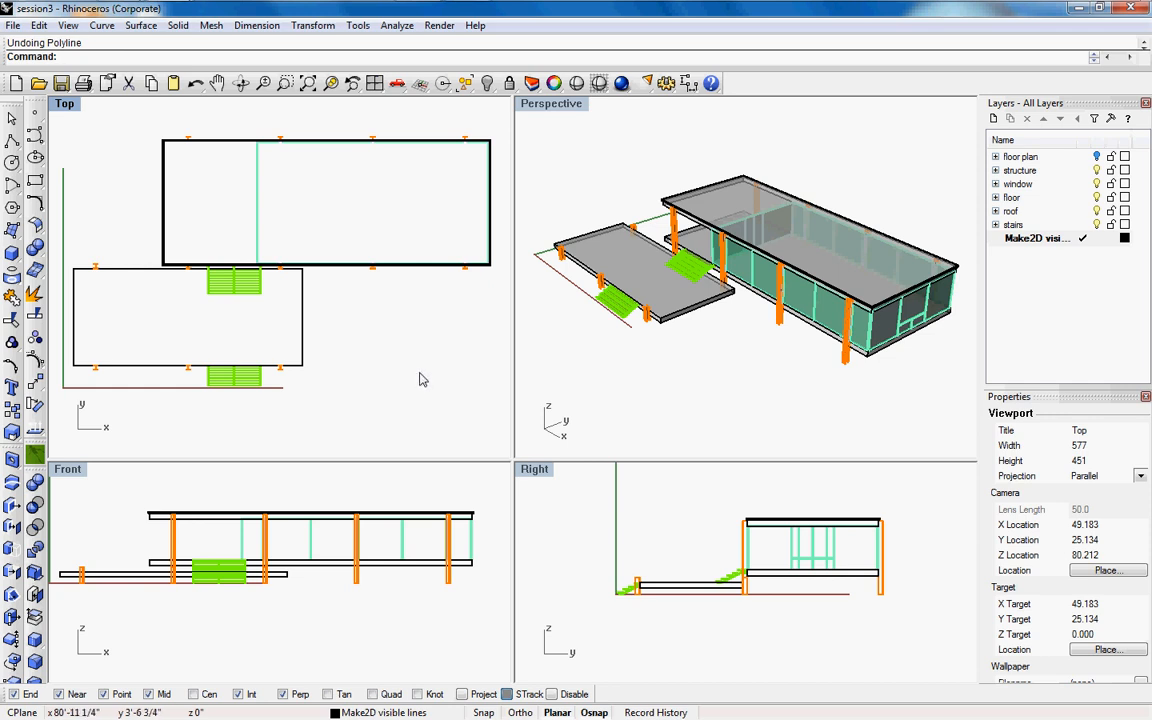
mouse_move(348, 363)
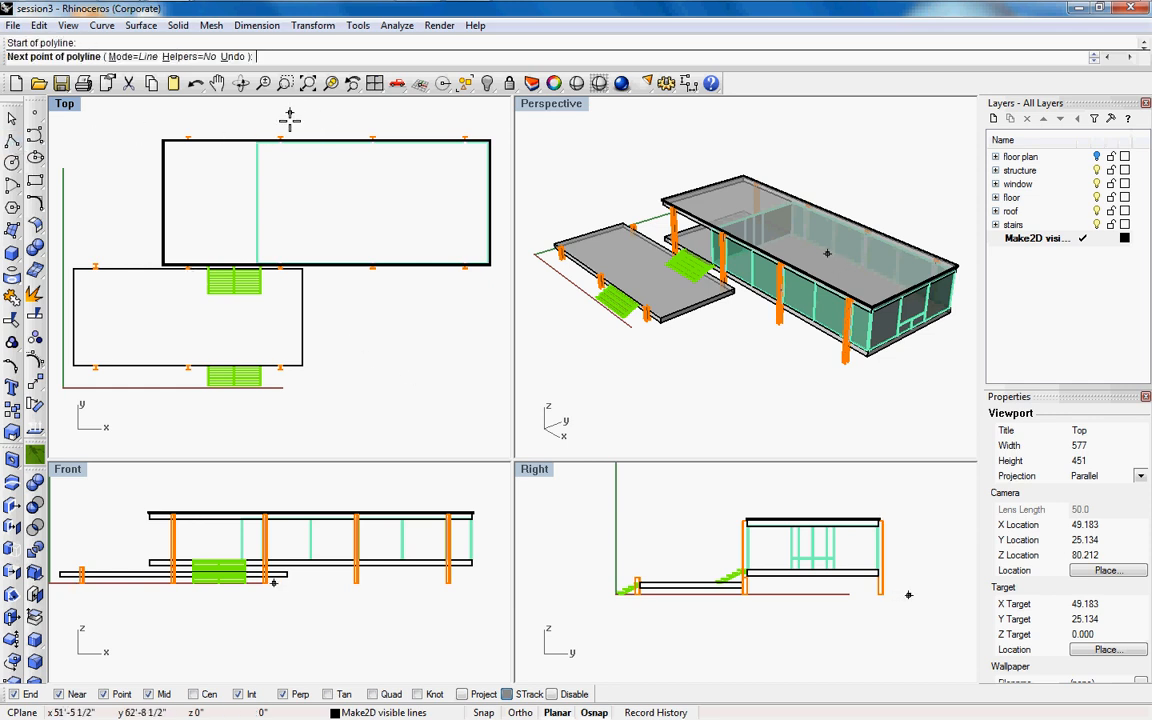
Step: Pick points across the pavilion in the Top viewport to place the vertical cut plane
left_click(290, 120)
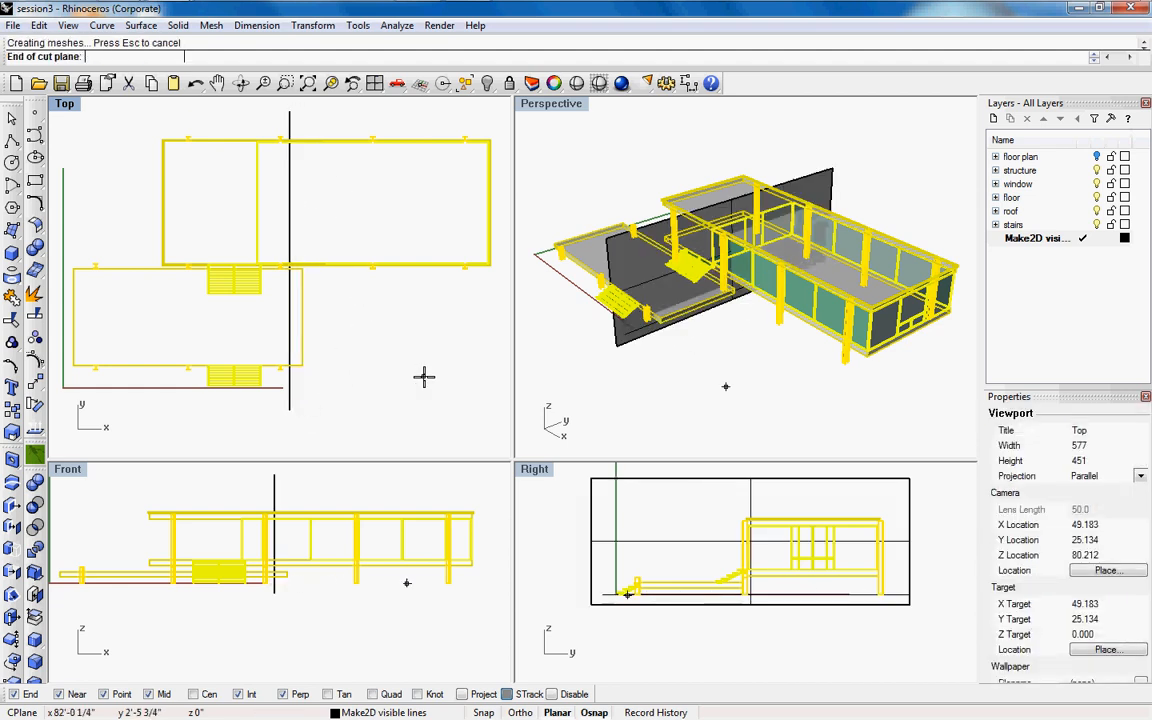
left_click(424, 377)
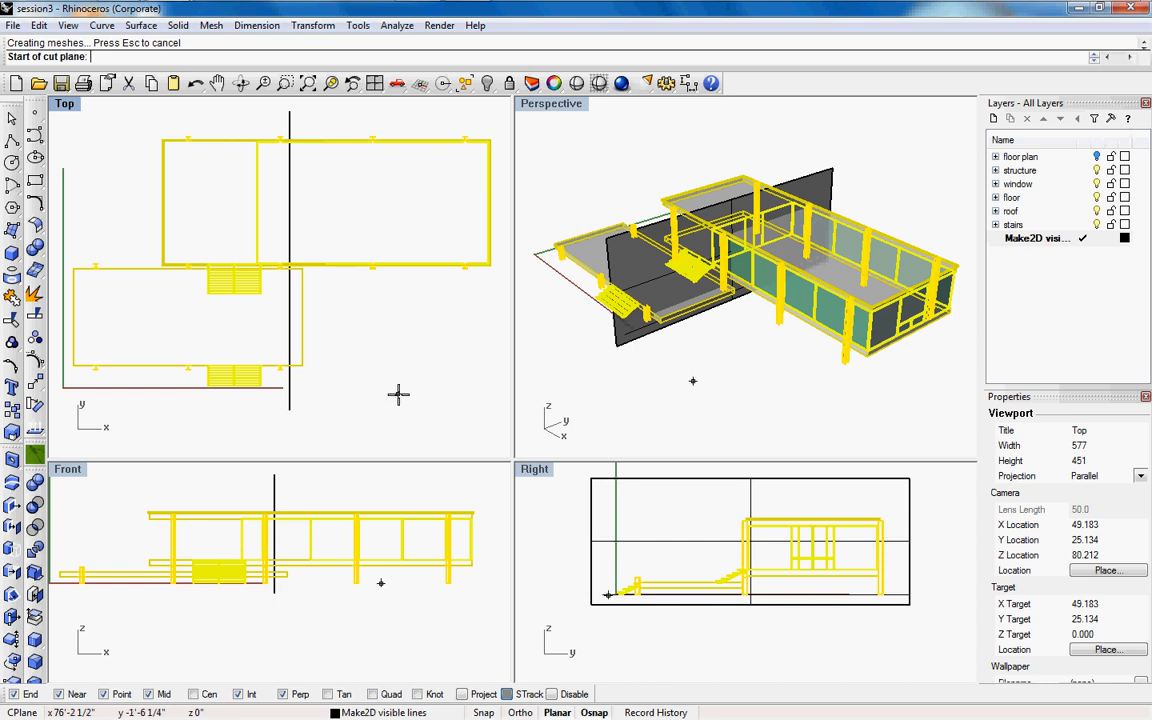
left_click(842, 365)
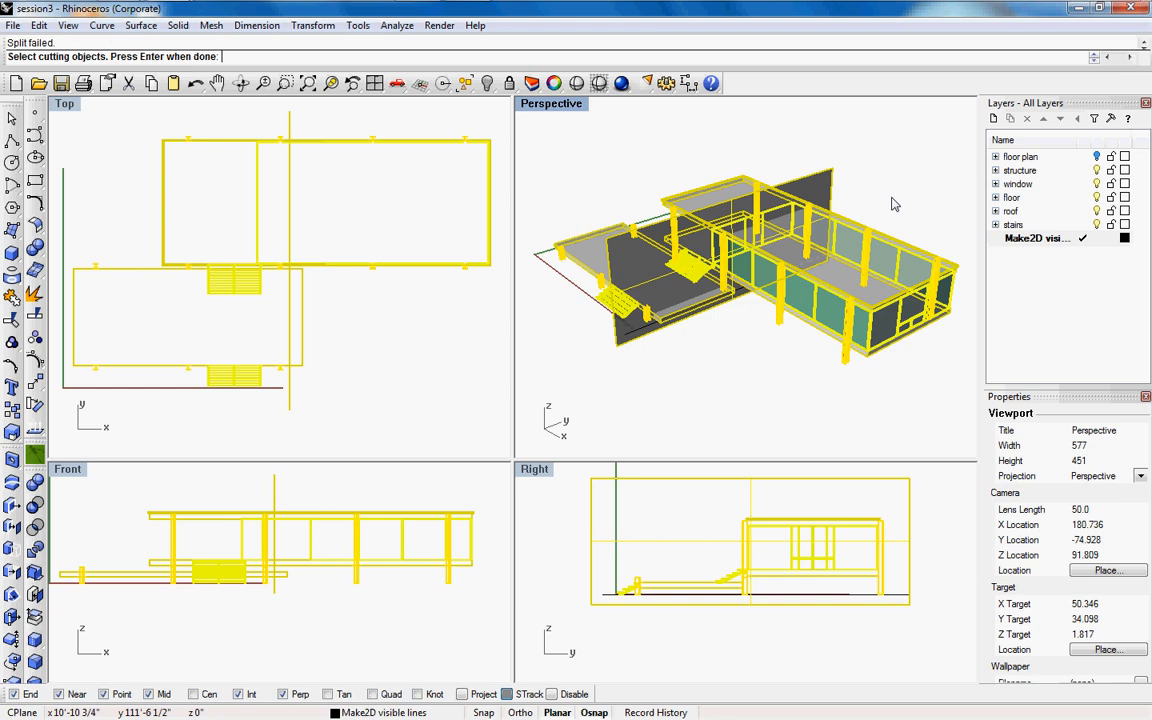
mouse_move(720, 326)
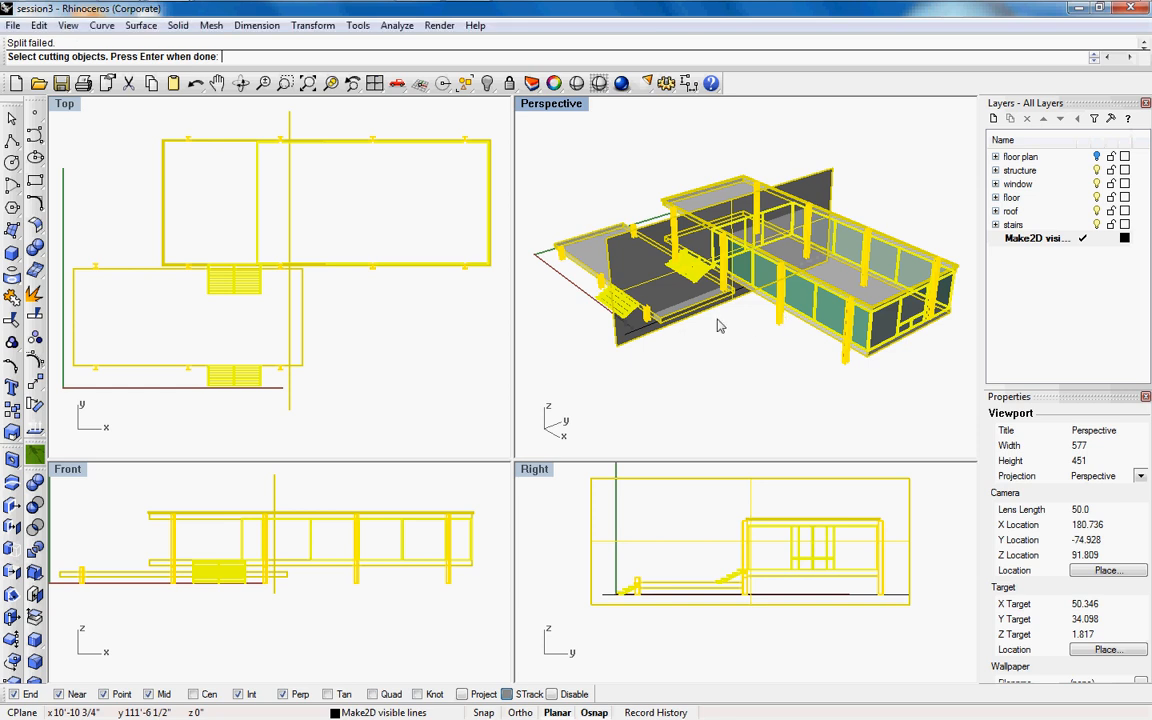
mouse_move(738, 322)
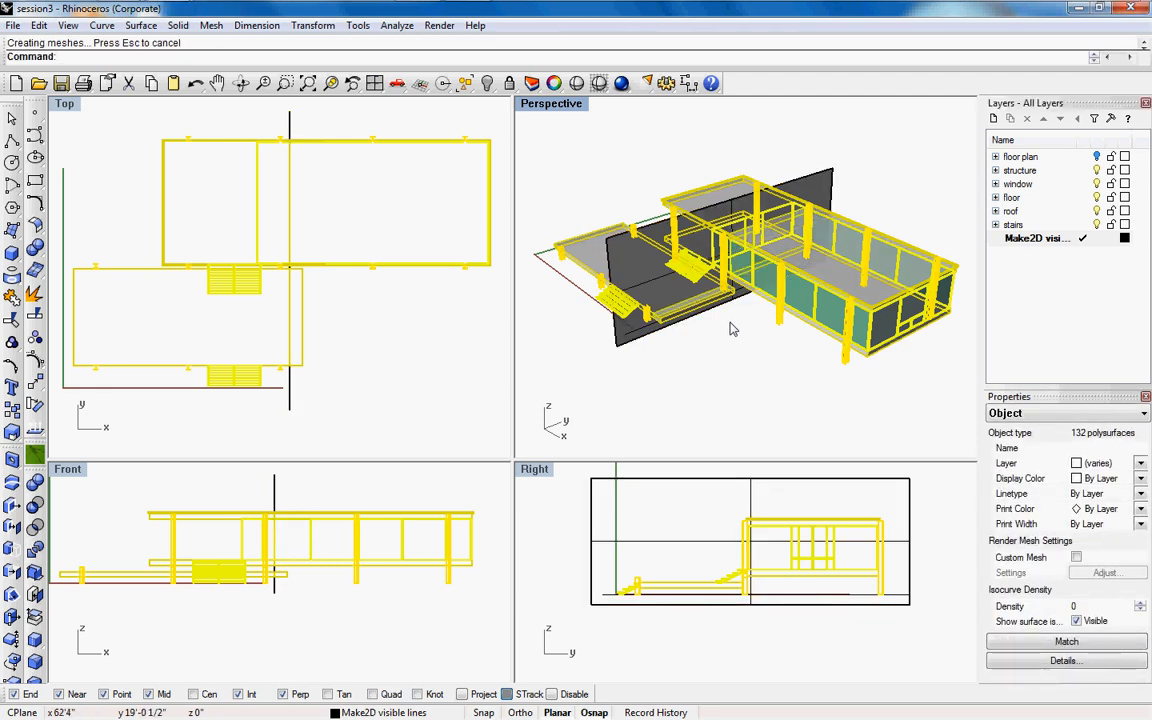
mouse_move(648, 345)
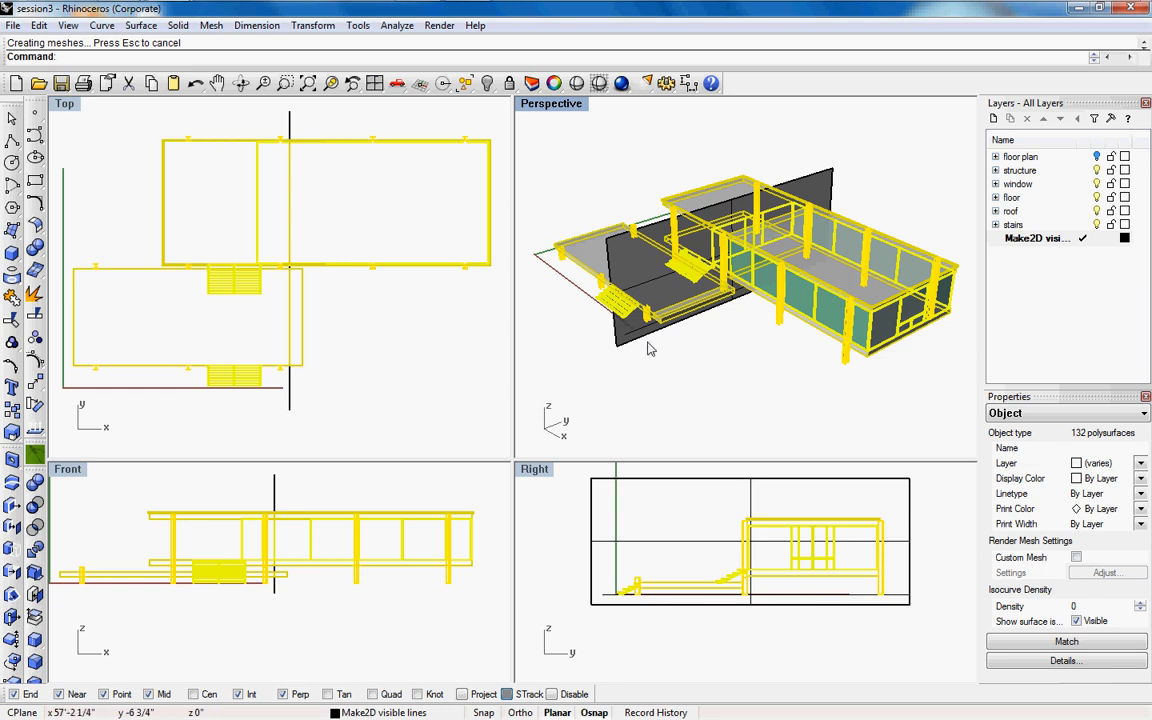
mouse_move(750, 338)
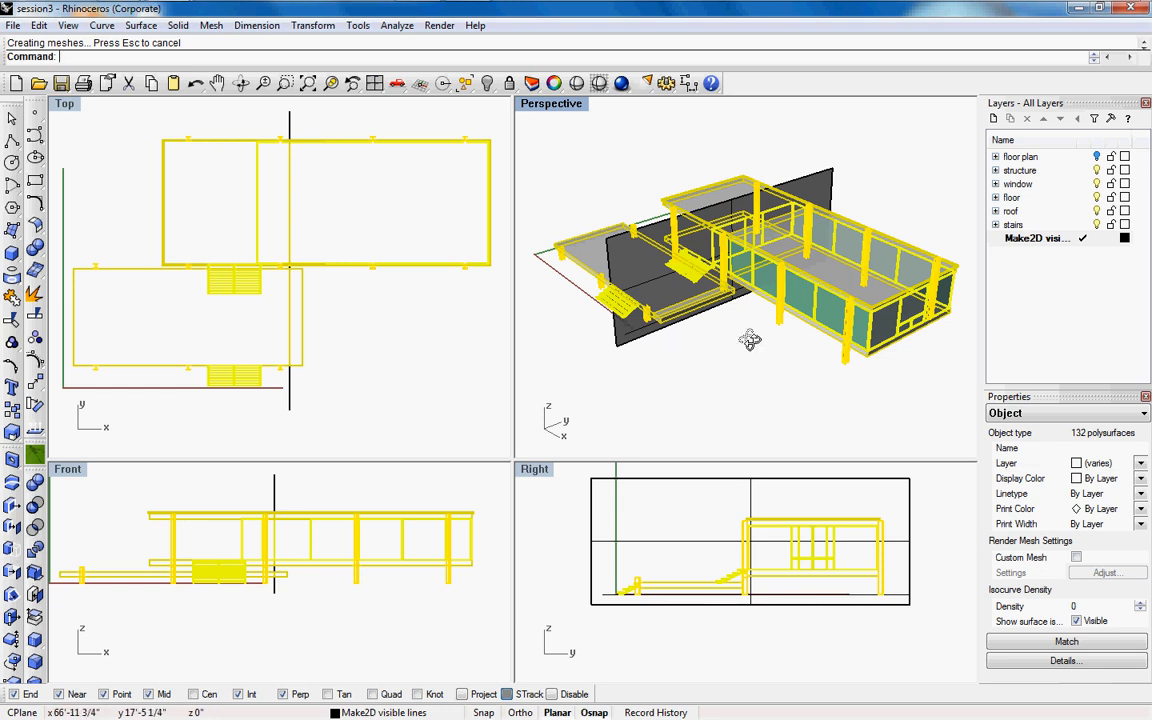
Step: Orbit the Perspective view to the pavilion's far side and reselect the building
left_click_drag(750, 340, 760, 283)
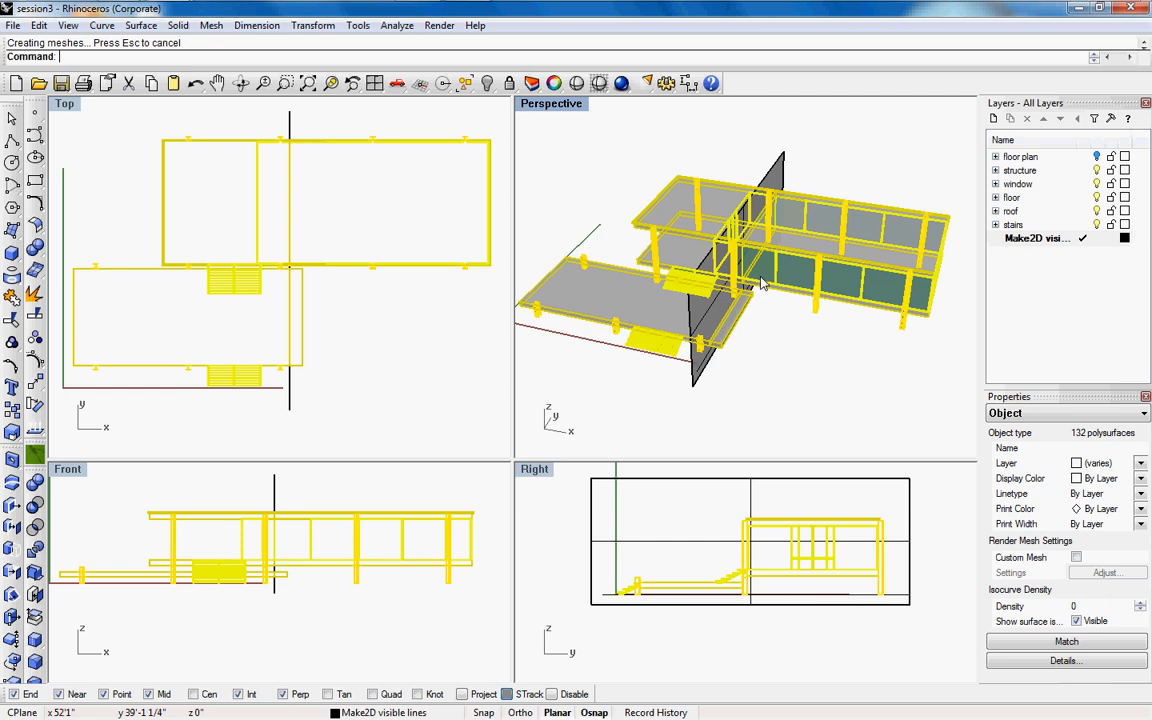
mouse_move(363, 218)
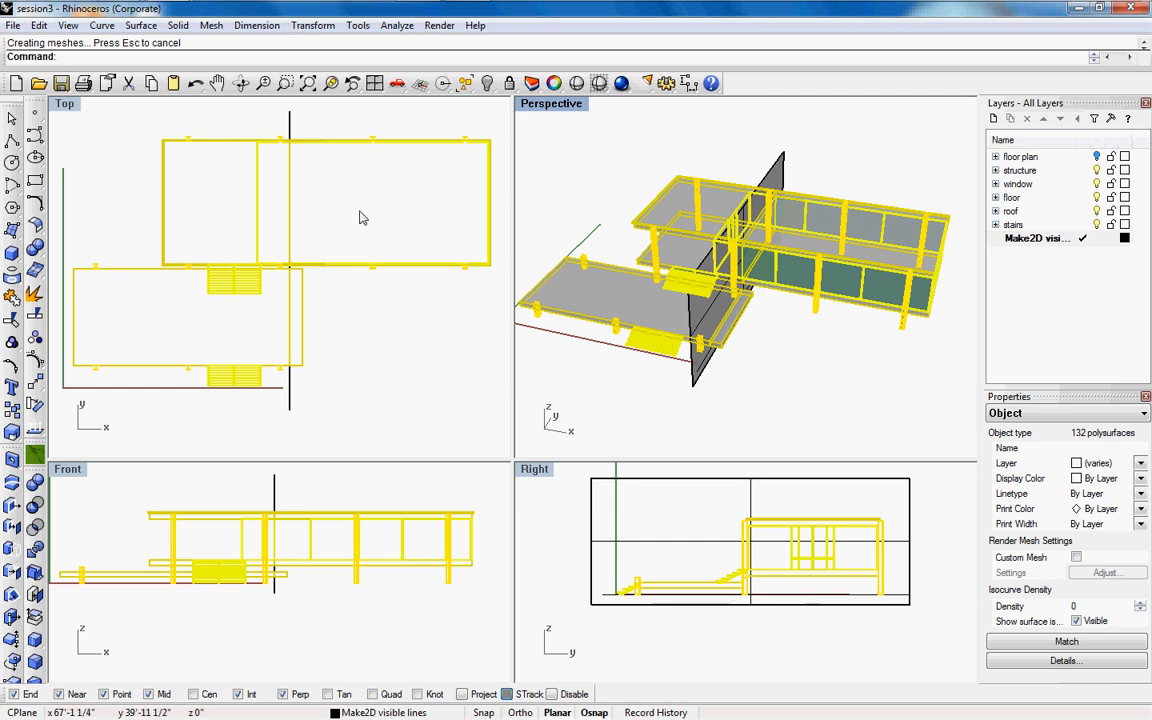
mouse_move(423, 150)
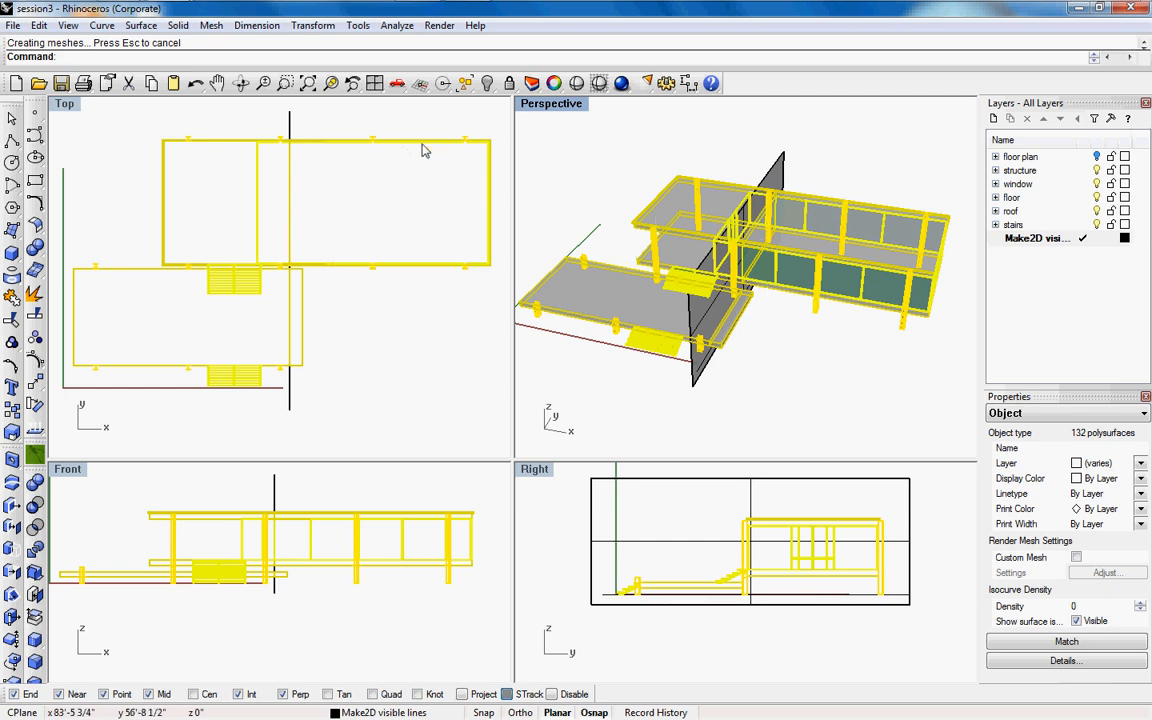
mouse_move(398, 161)
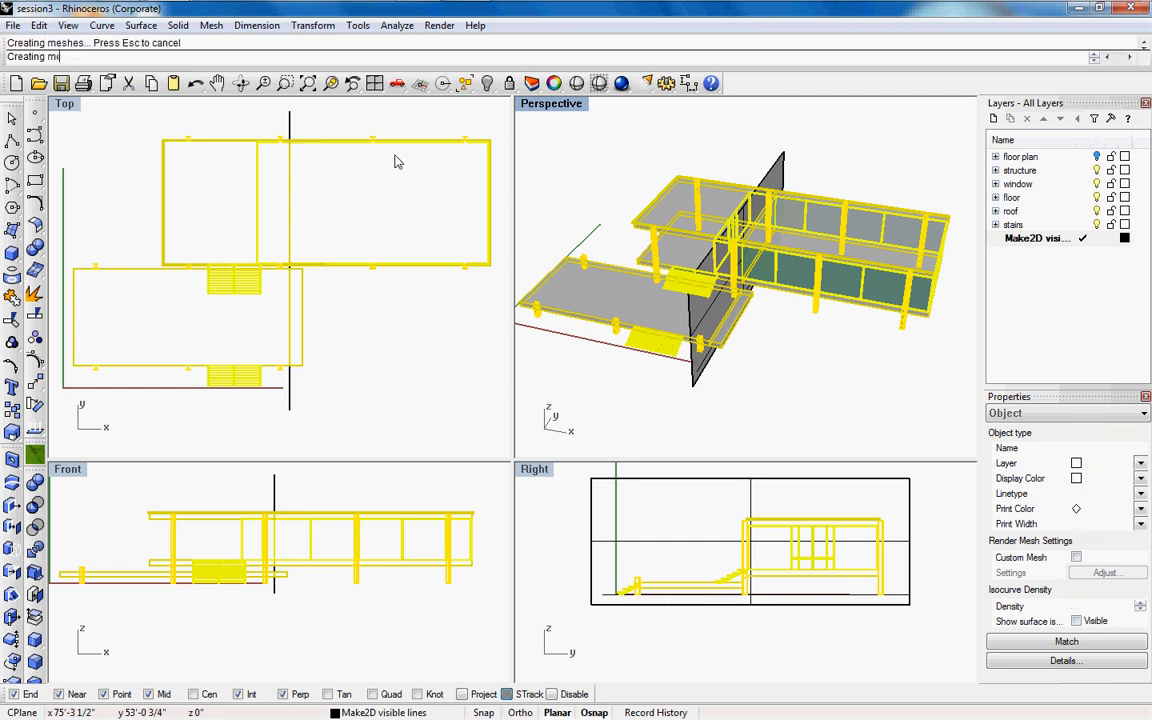
left_click(730, 310)
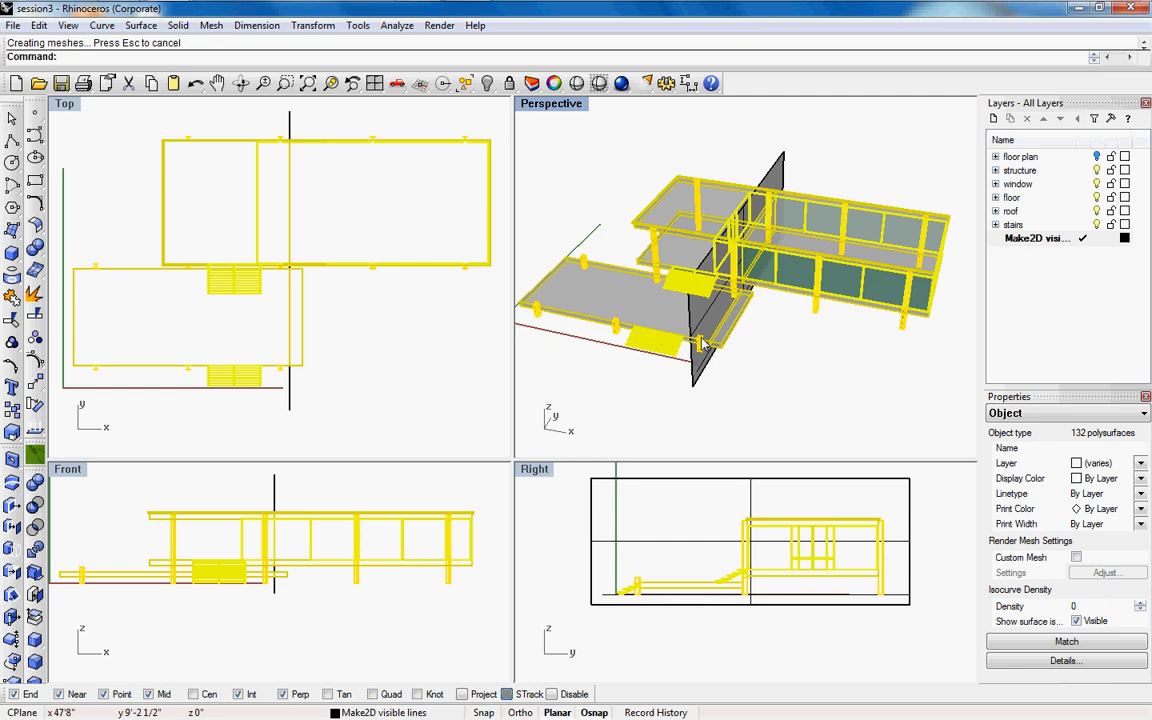
mouse_move(730, 340)
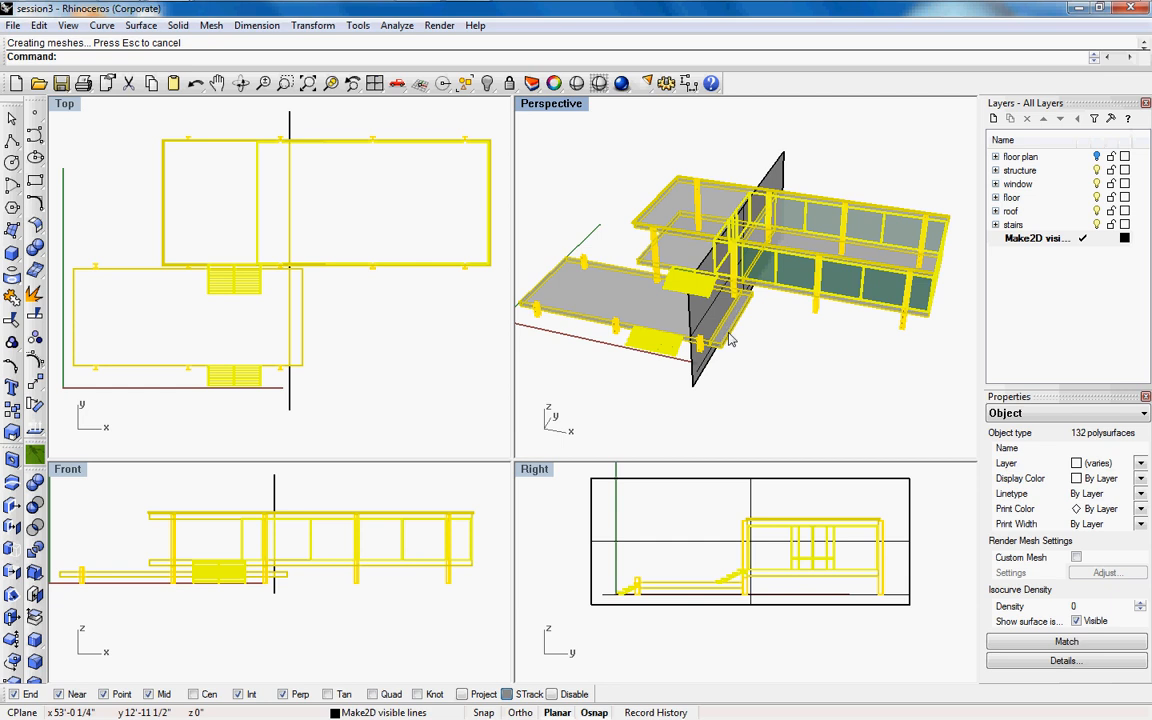
mouse_move(373, 344)
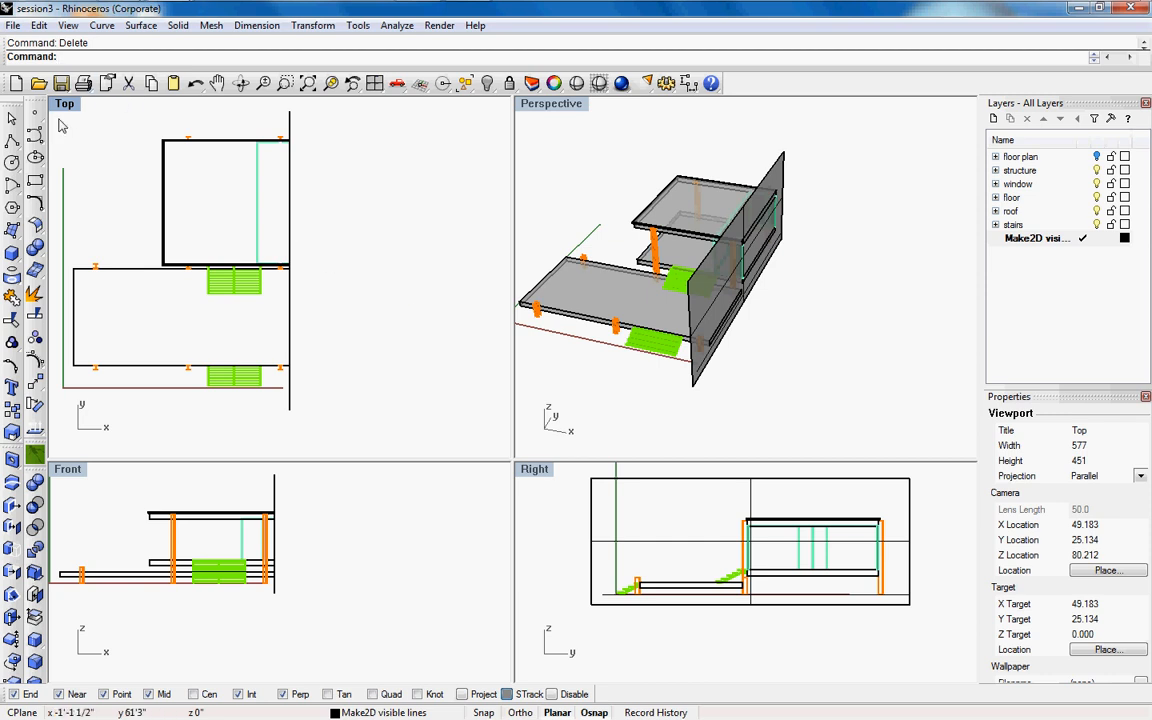
mouse_move(708, 288)
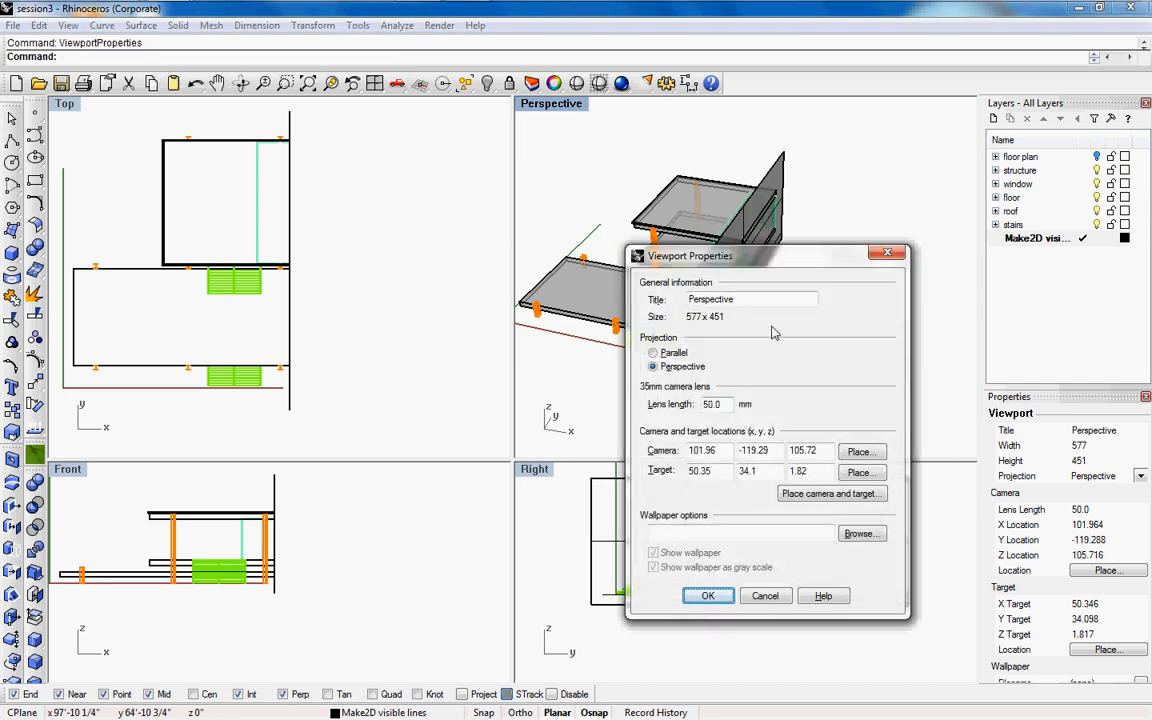
mouse_move(718, 368)
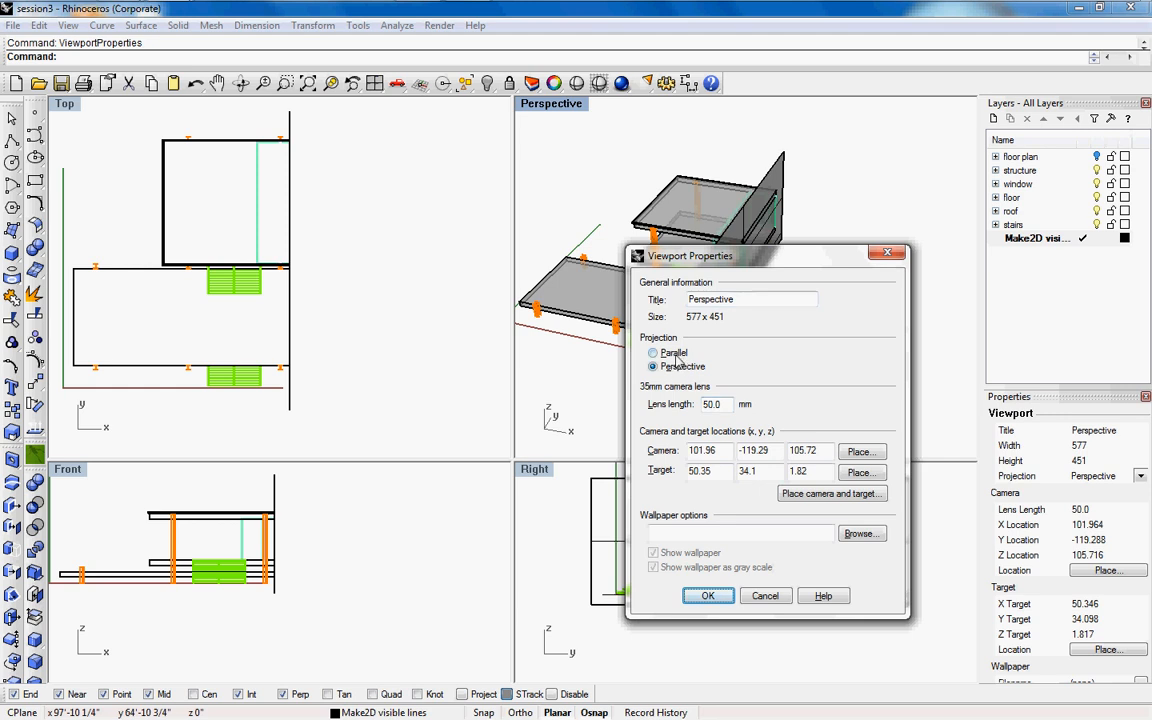
Step: Re-orbit the Perspective camera around the cut building and apply perspective projection with a 25 mm lens
left_click(653, 352)
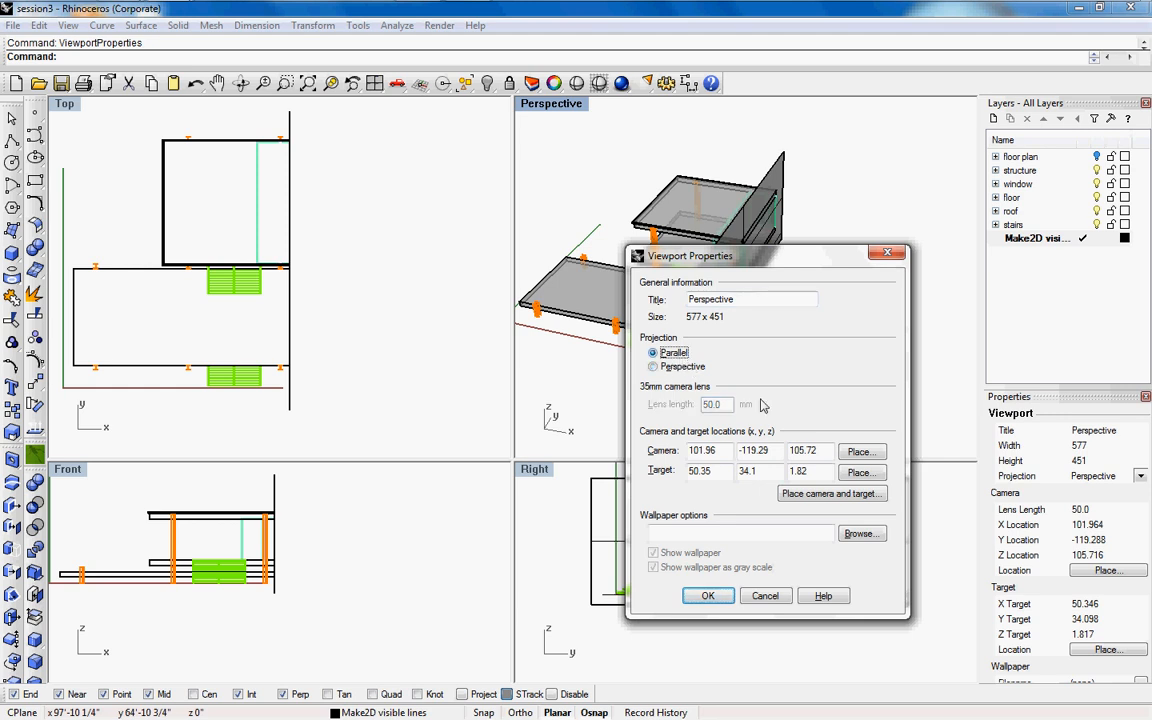
left_click(707, 595)
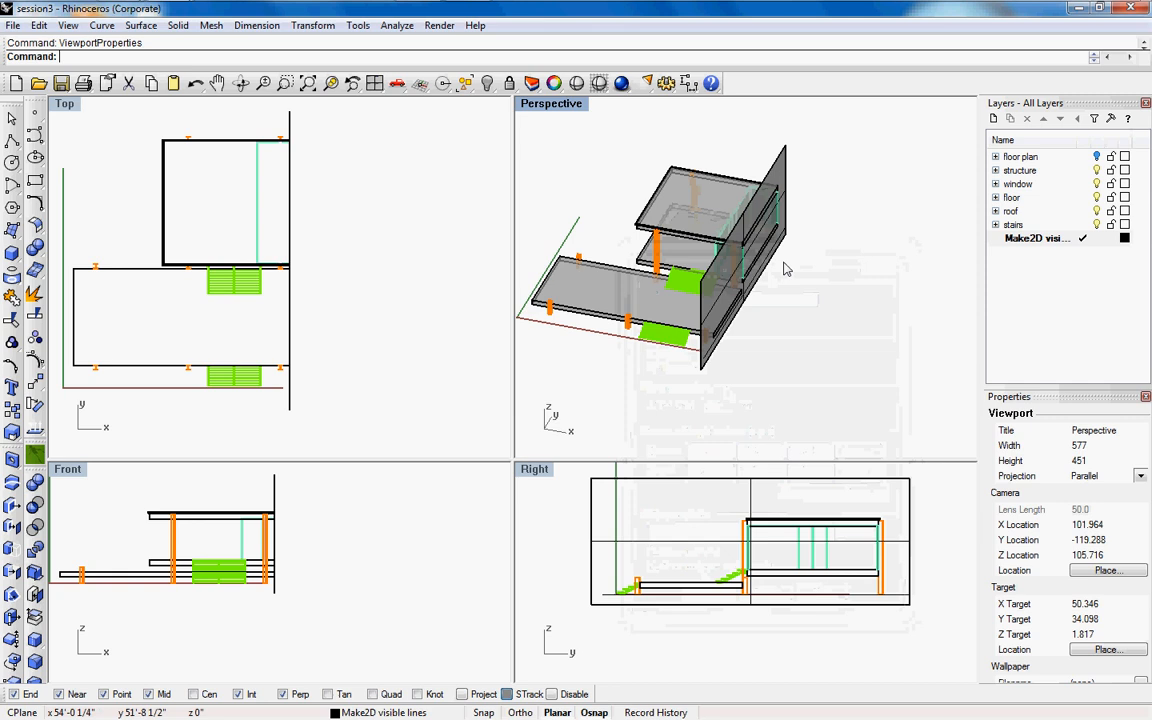
left_click_drag(700, 280, 790, 340)
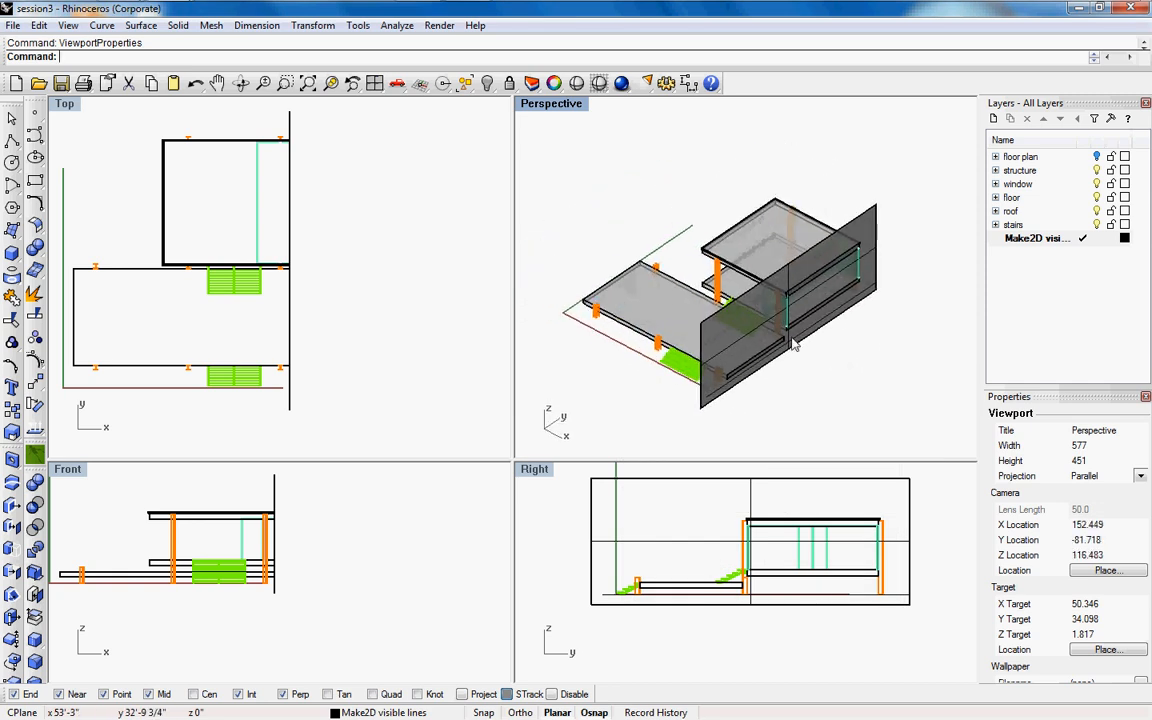
left_click_drag(790, 340, 730, 250)
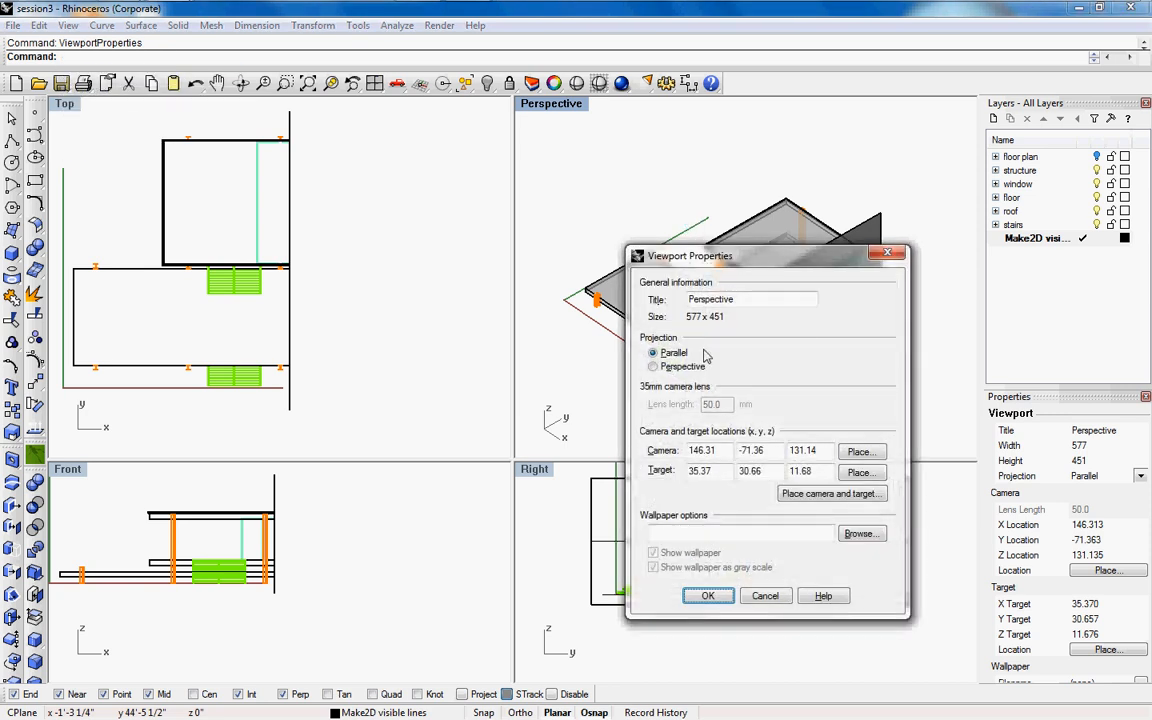
left_click(654, 366)
type("25")
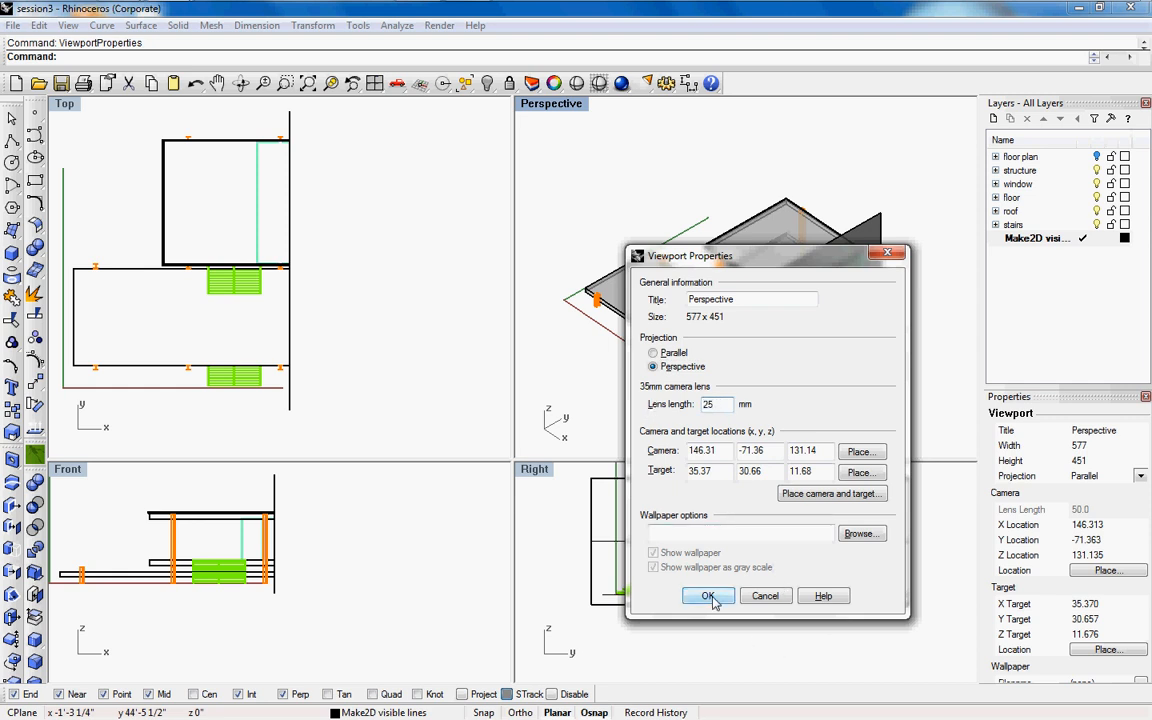
left_click(707, 596)
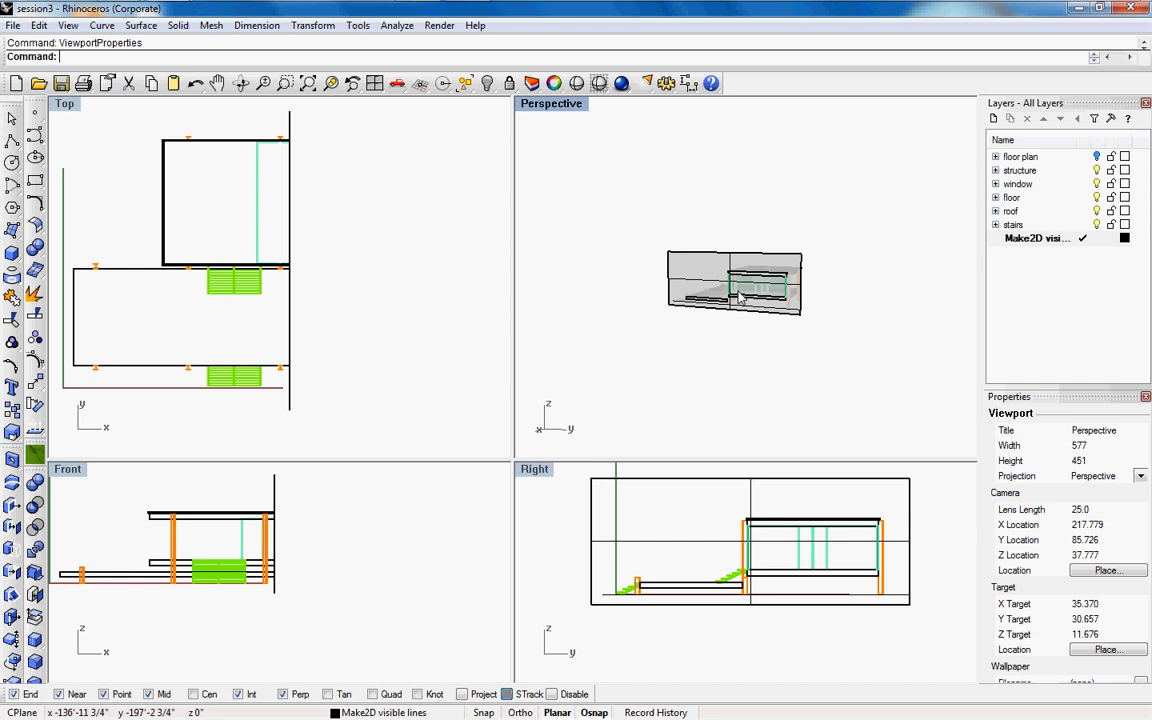
Step: Zoom in on the pavilion in a maximized Perspective view and window-select its 60 polysurfaces
left_click_drag(735, 285, 905, 248)
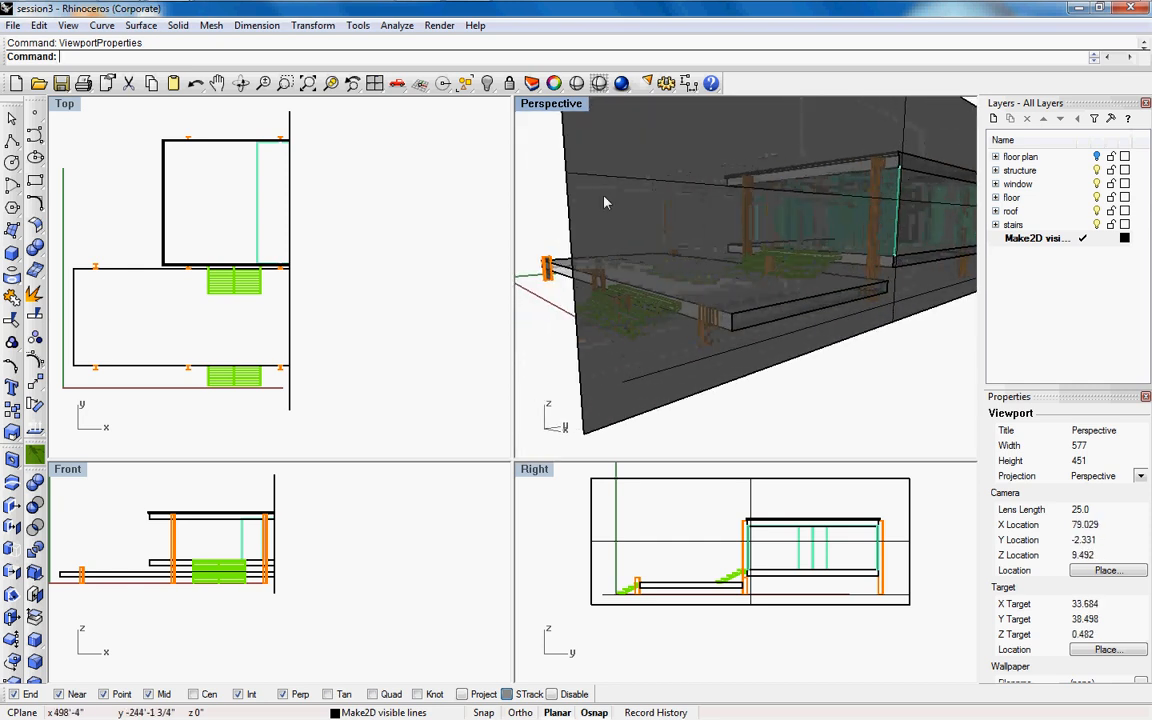
left_click_drag(605, 203, 545, 168)
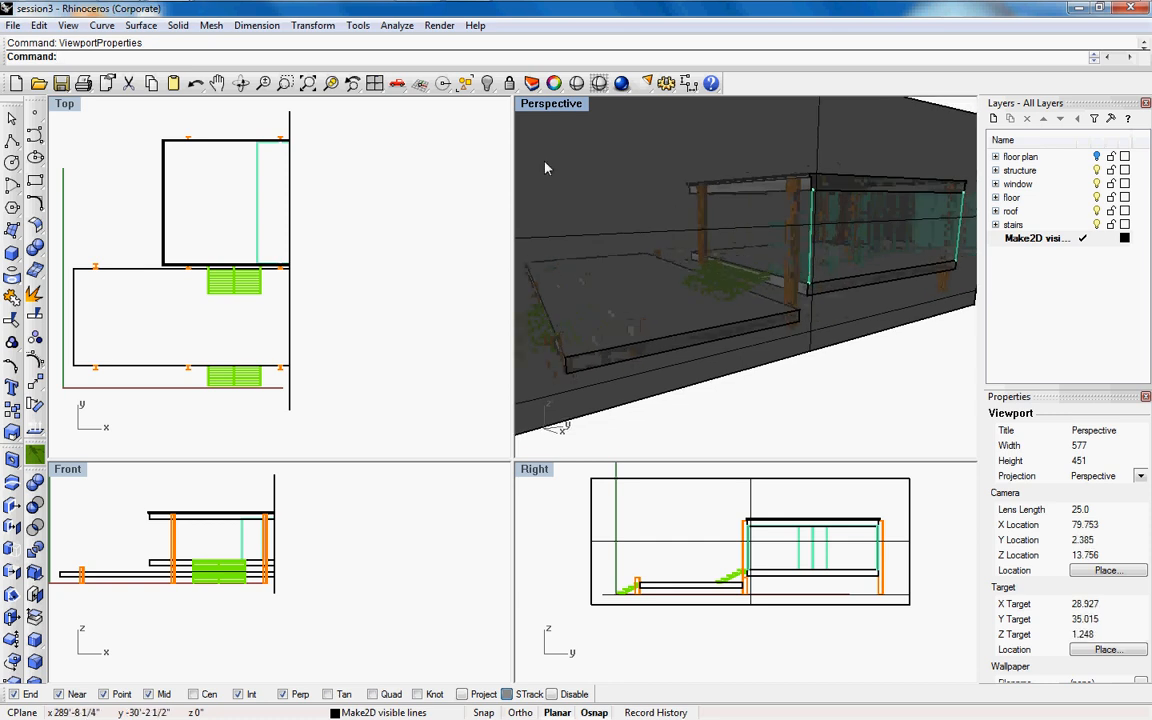
double_click(551, 103)
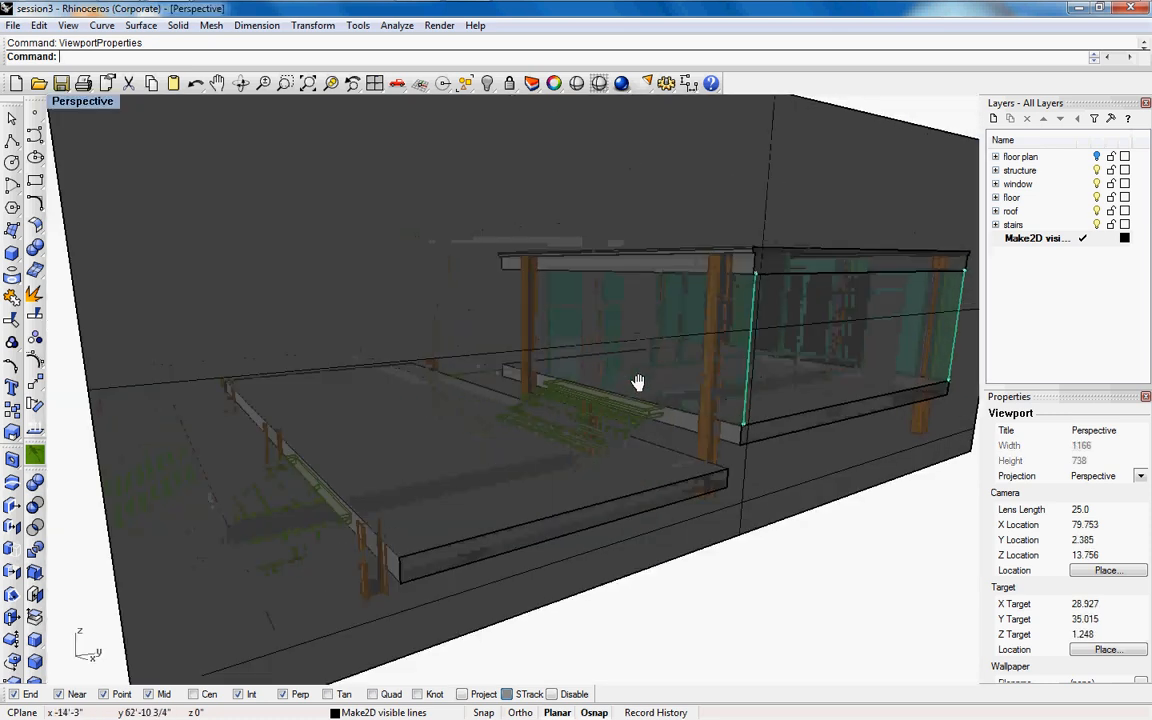
left_click_drag(638, 382, 570, 368)
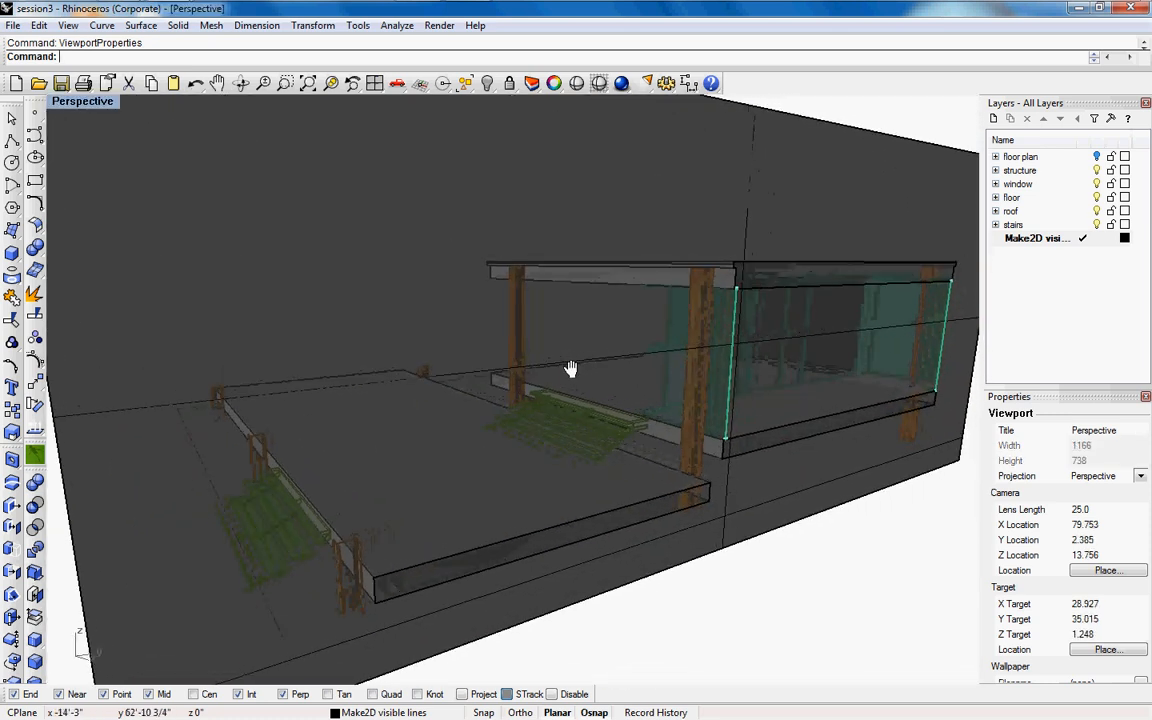
left_click_drag(570, 368, 520, 390)
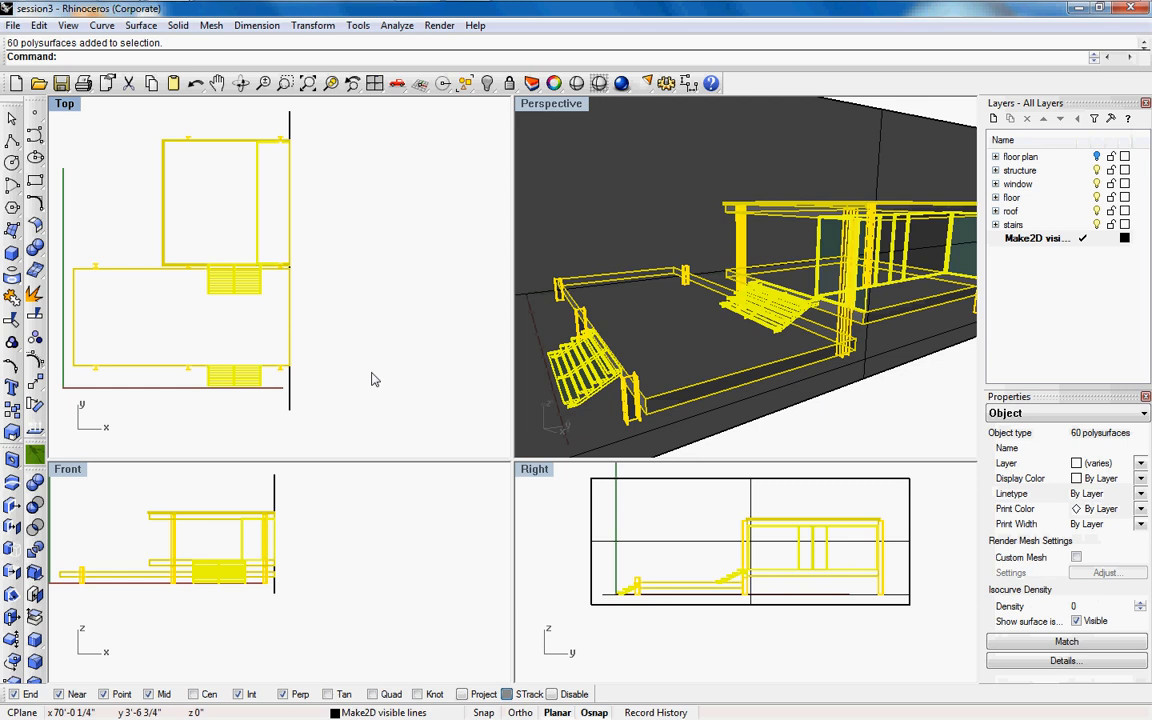
Step: Run Section along the Top-view cut line, producing 64 curves outlining slab, roof and glass
type("Section")
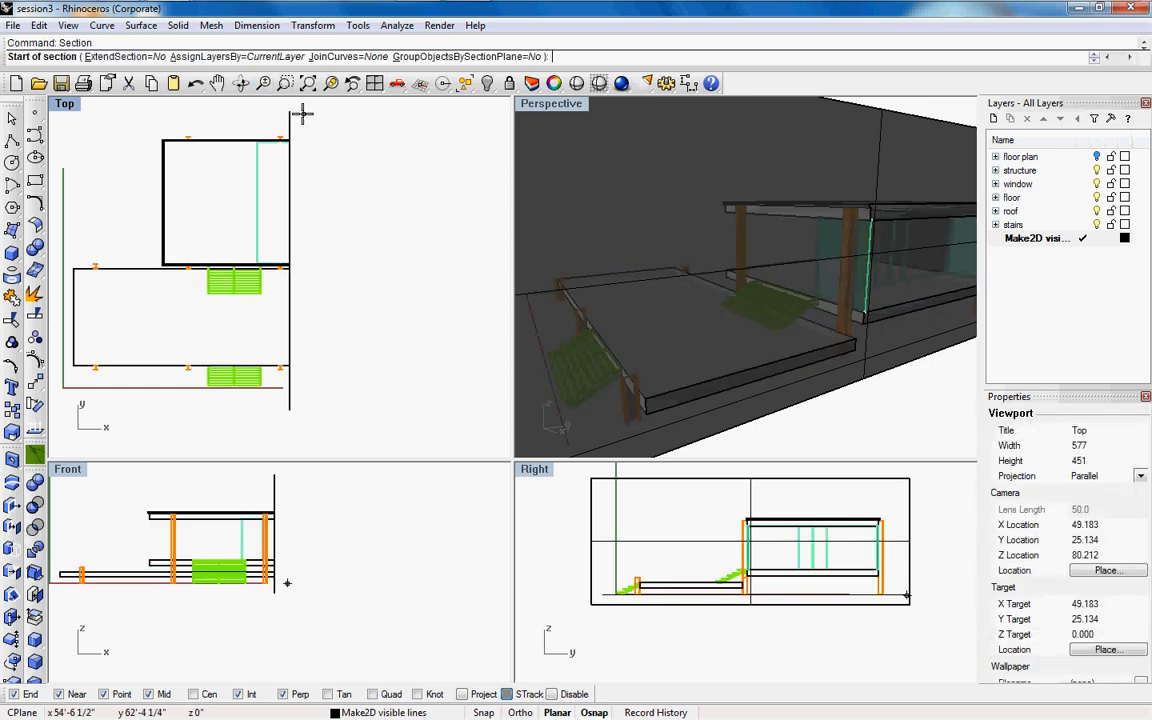
left_click(300, 114)
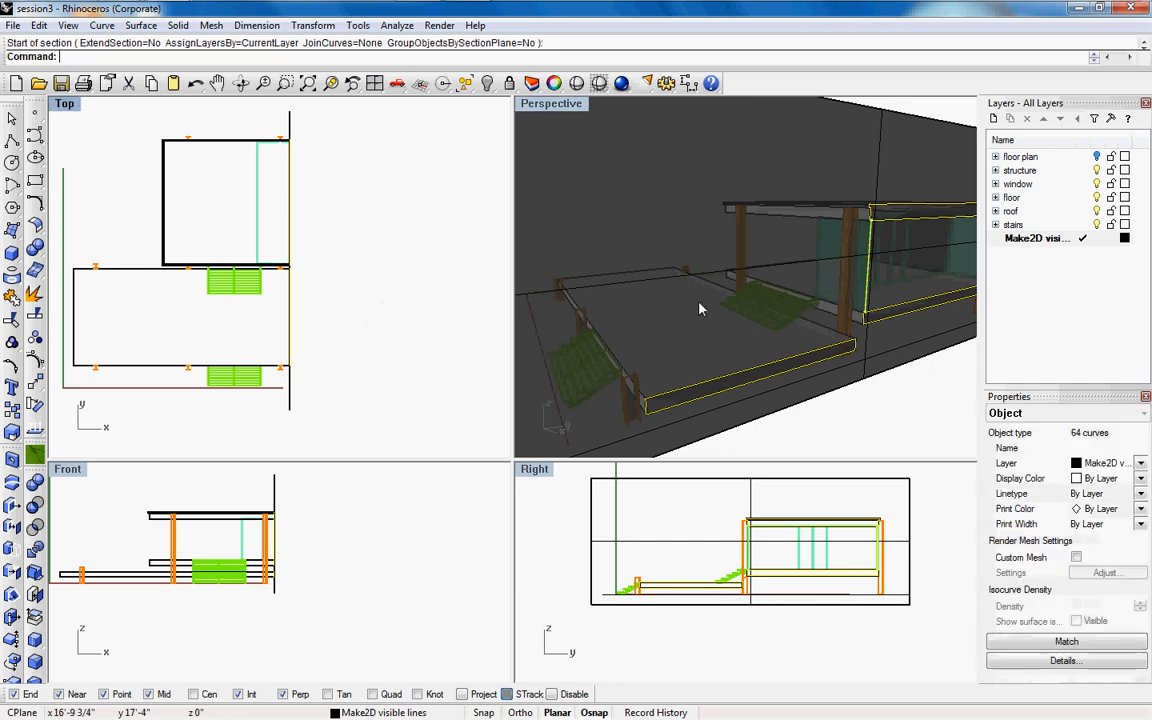
double_click(551, 103)
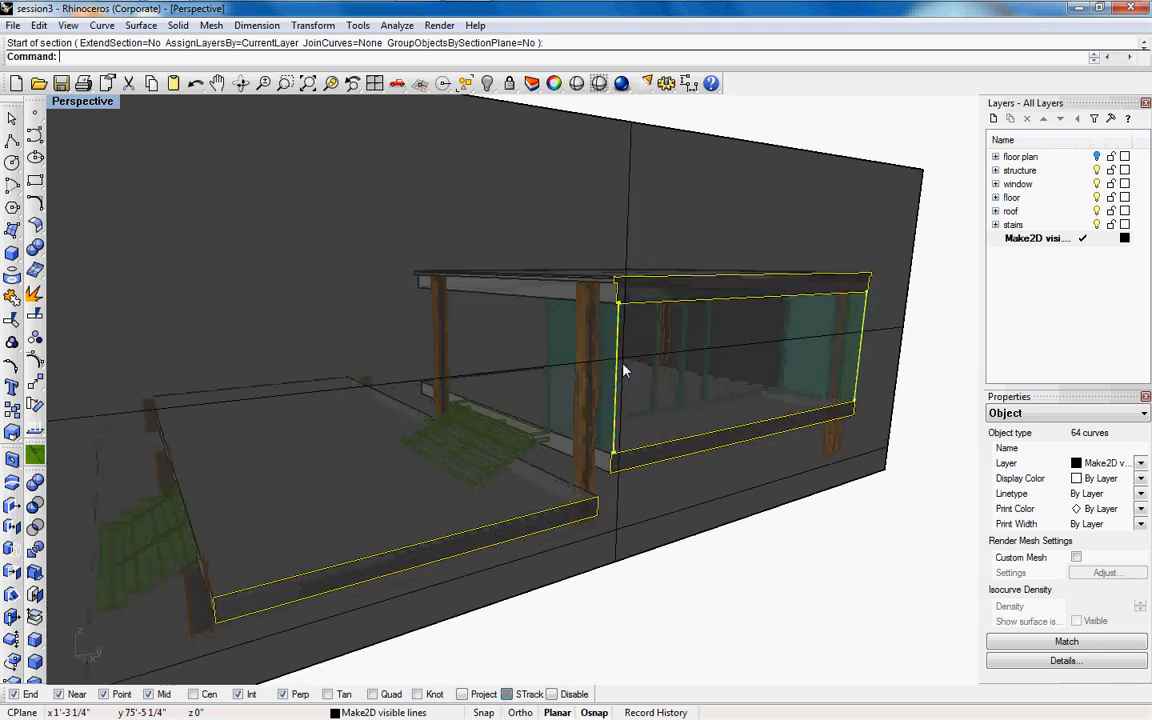
left_click_drag(625, 370, 630, 340)
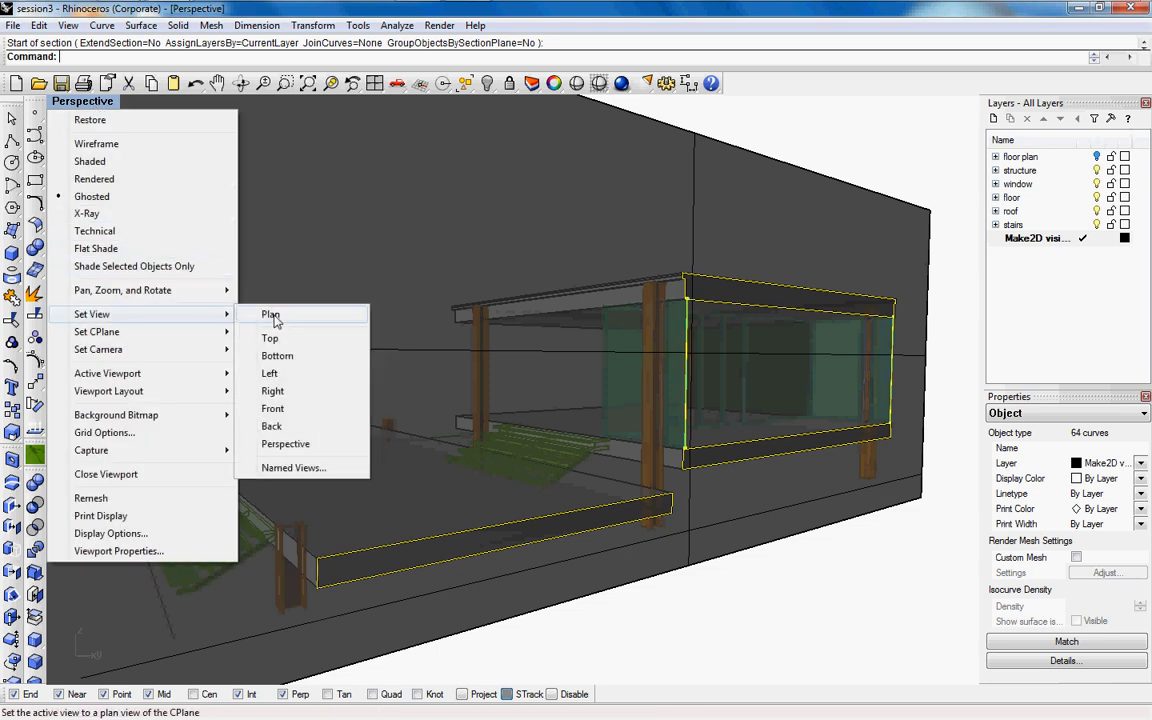
Step: Save the current perspective as the named view Perspective01
left_click(293, 467)
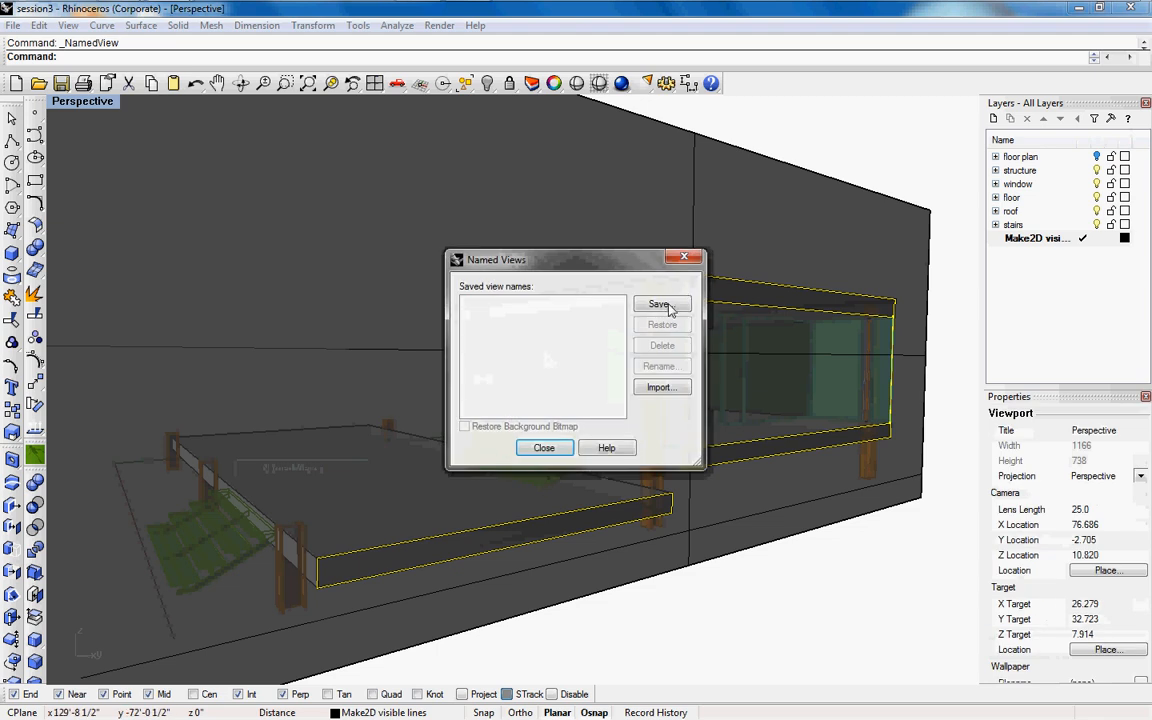
left_click(659, 304)
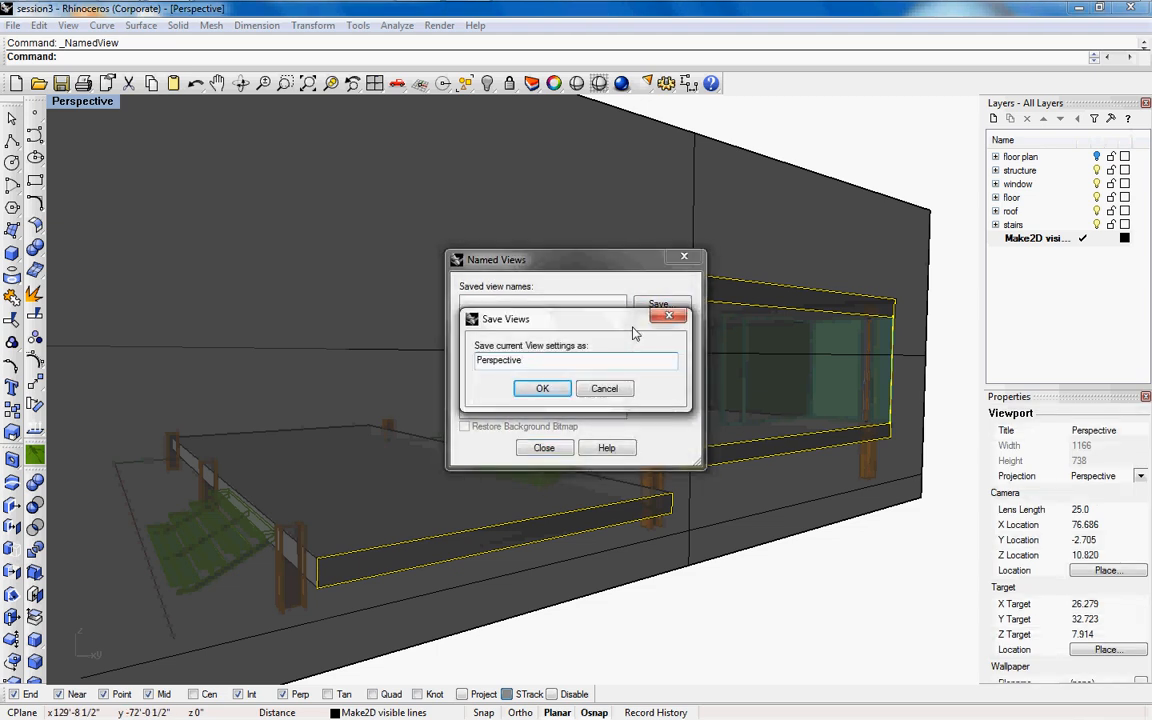
left_click(542, 388)
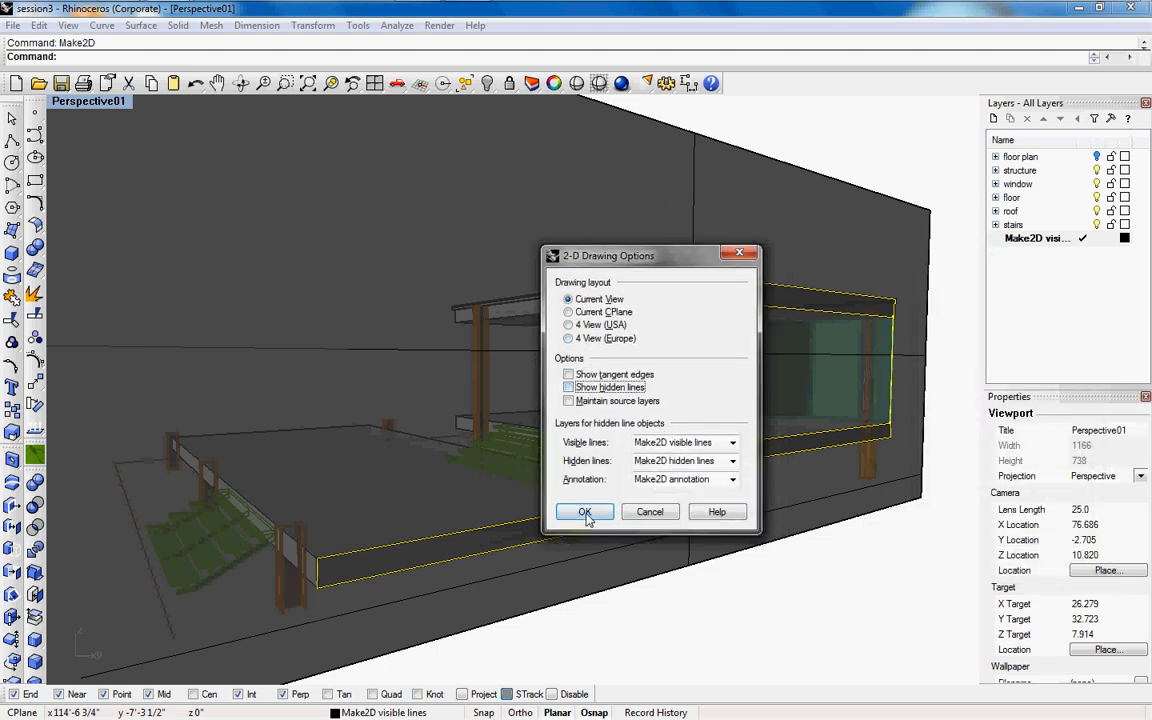
Step: Run Make2D from the current view with visible lines only
left_click(585, 511)
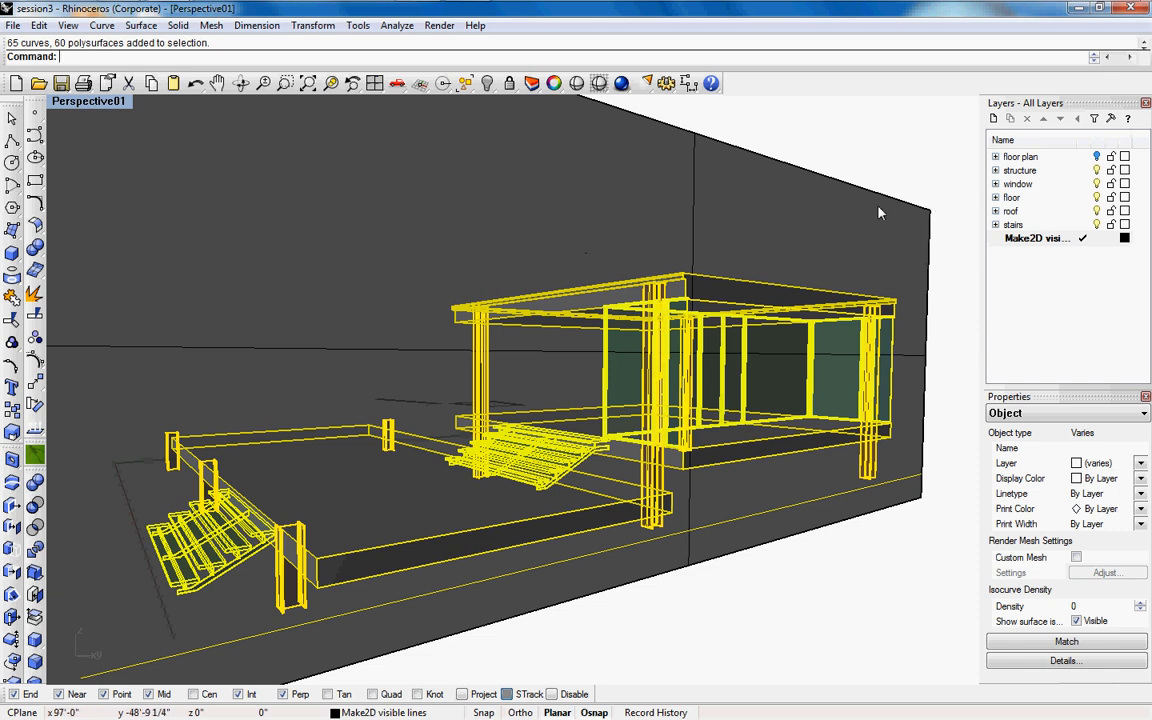
mouse_move(920, 363)
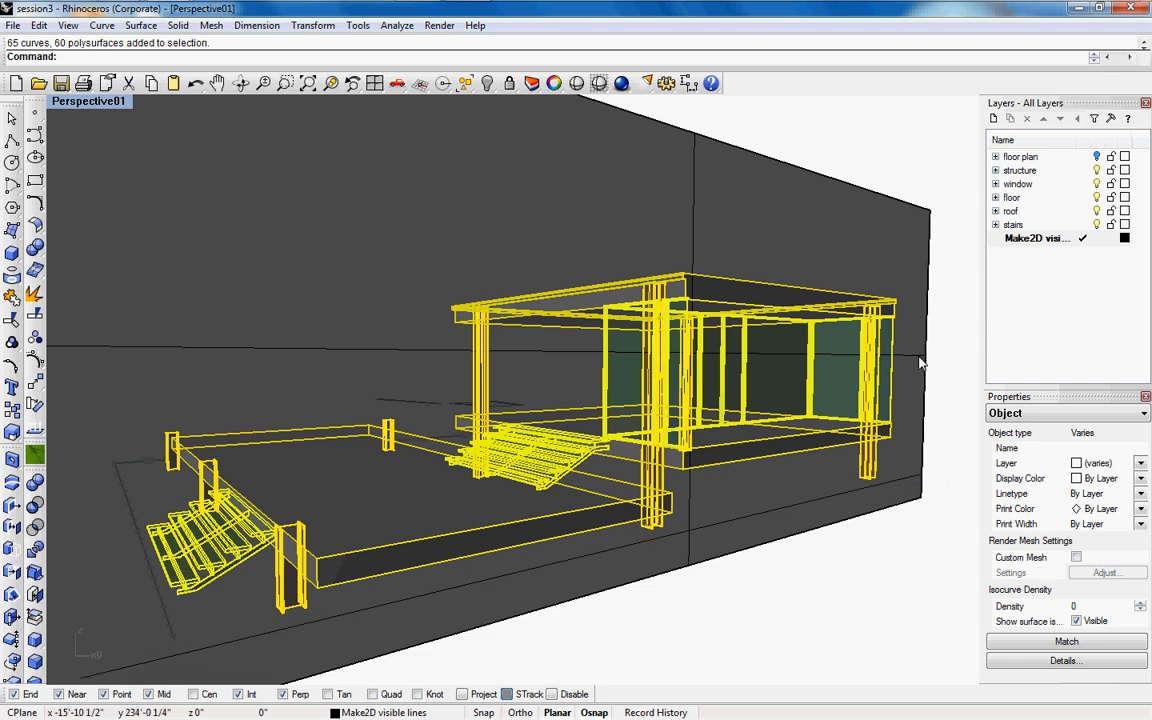
mouse_move(228, 164)
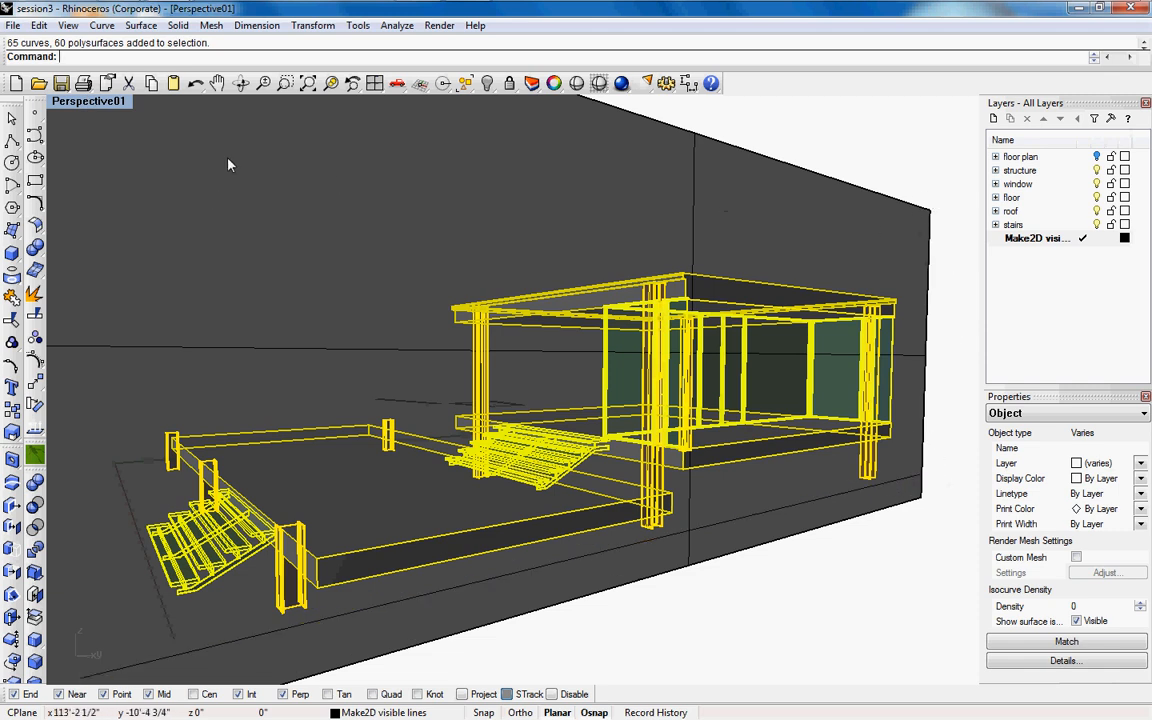
mouse_move(130, 66)
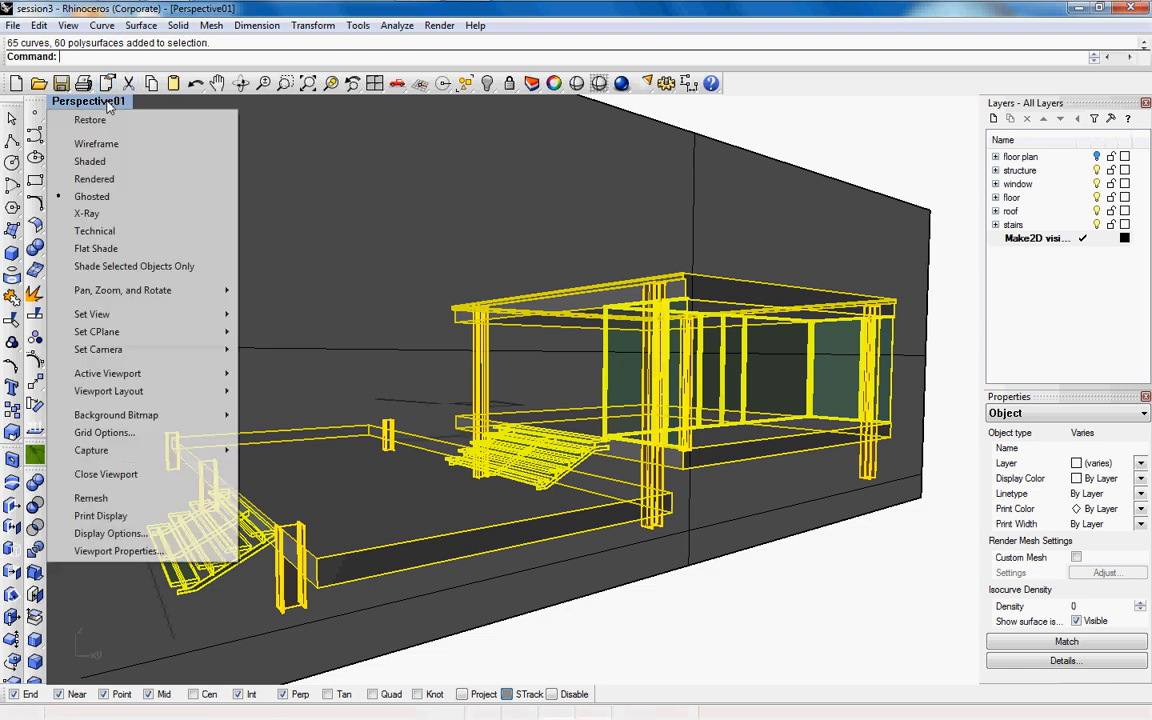
left_click(92, 314)
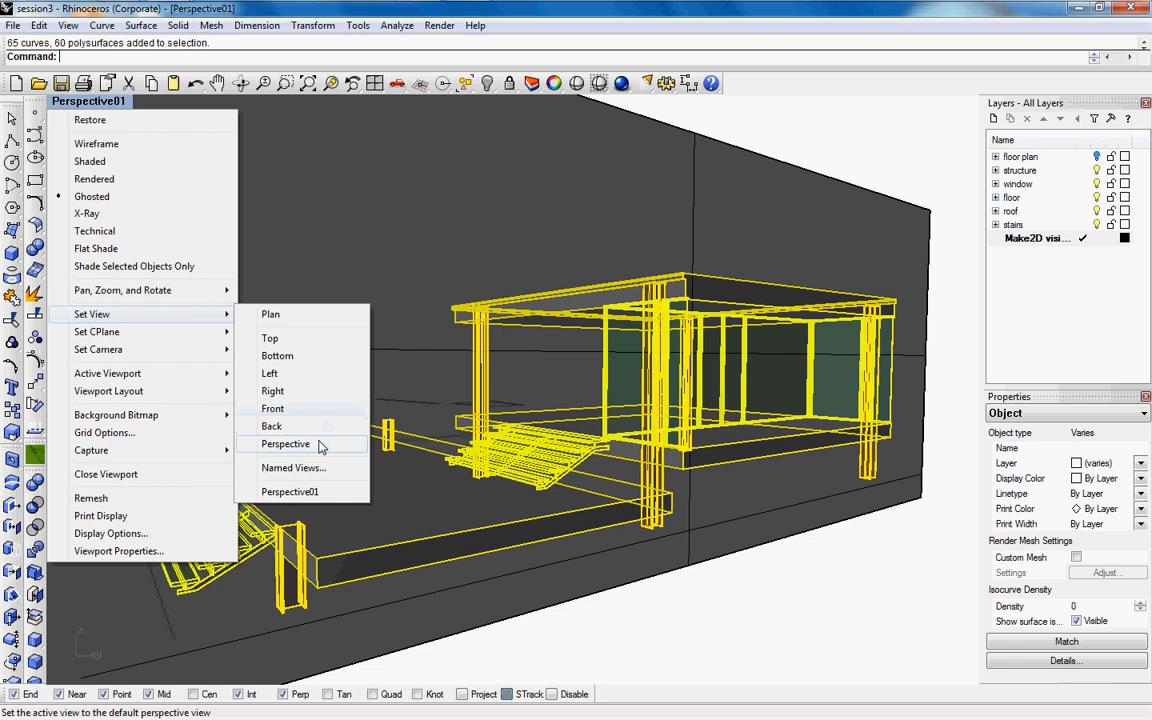
mouse_move(272, 408)
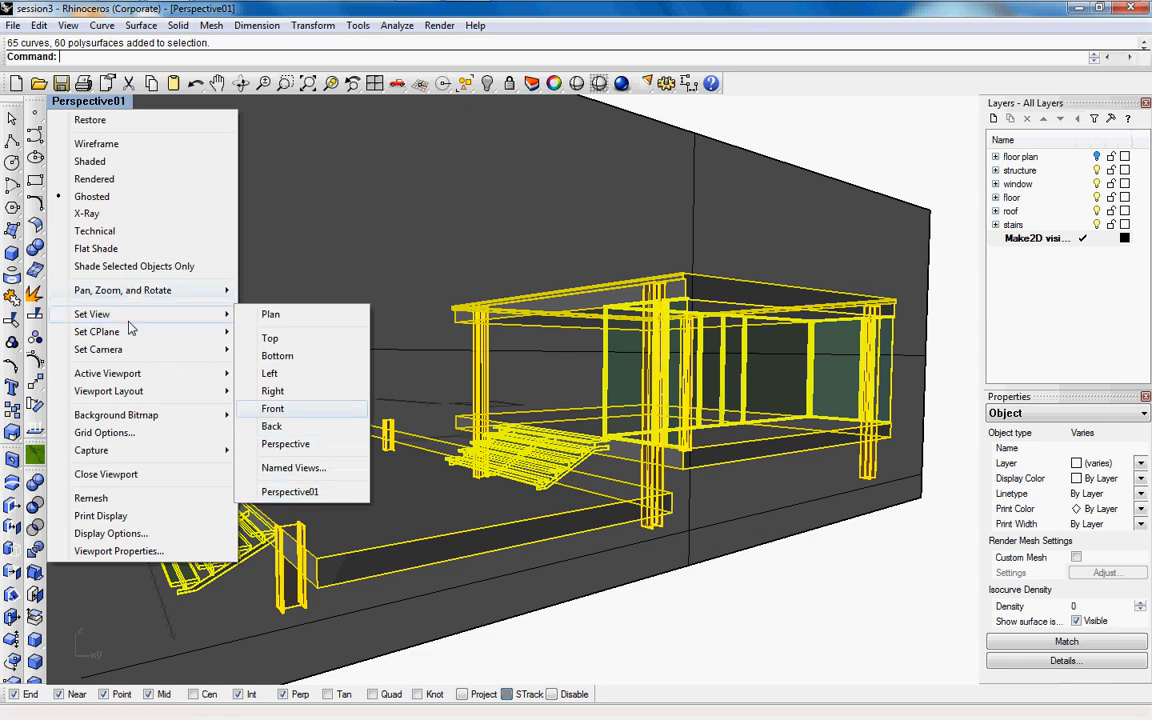
mouse_move(290, 491)
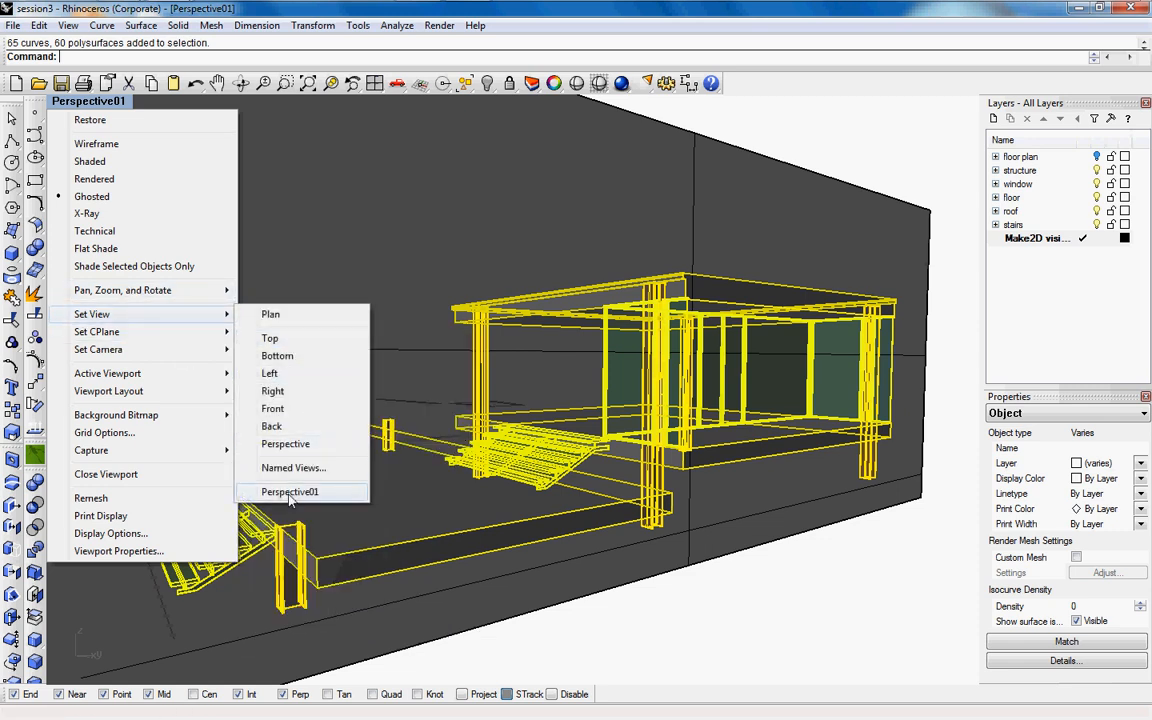
left_click(293, 467)
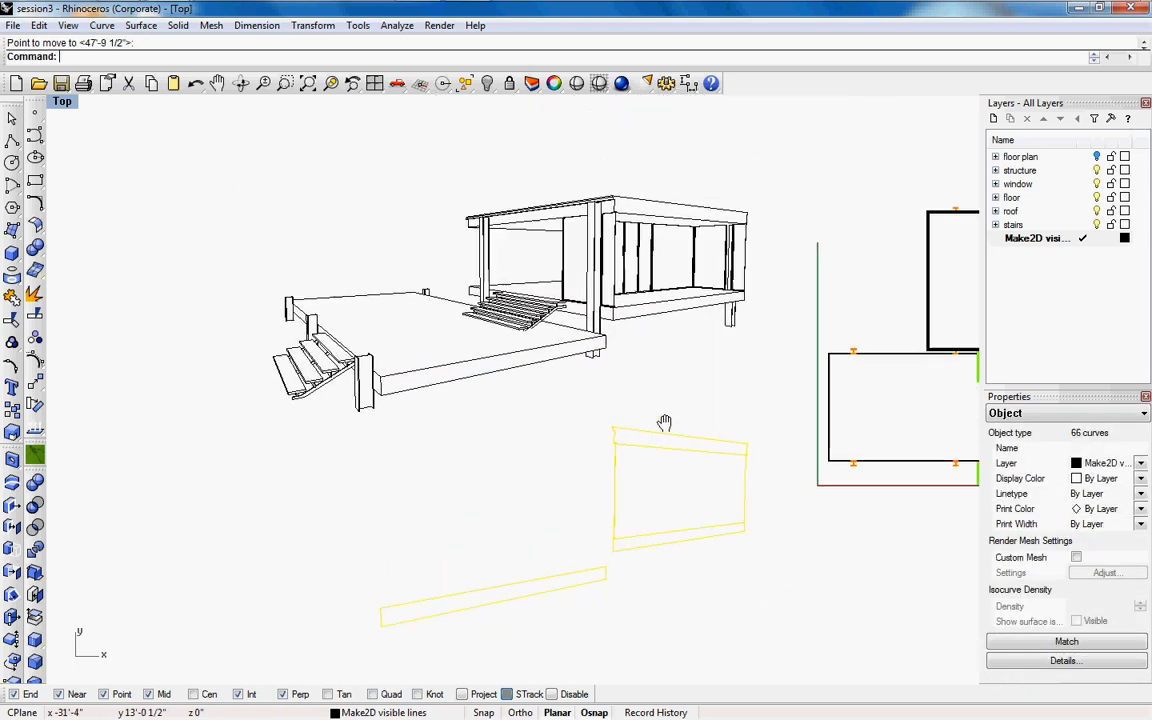
Step: Deselect the moved Make2D section outlines in the Top view
left_click(614, 380)
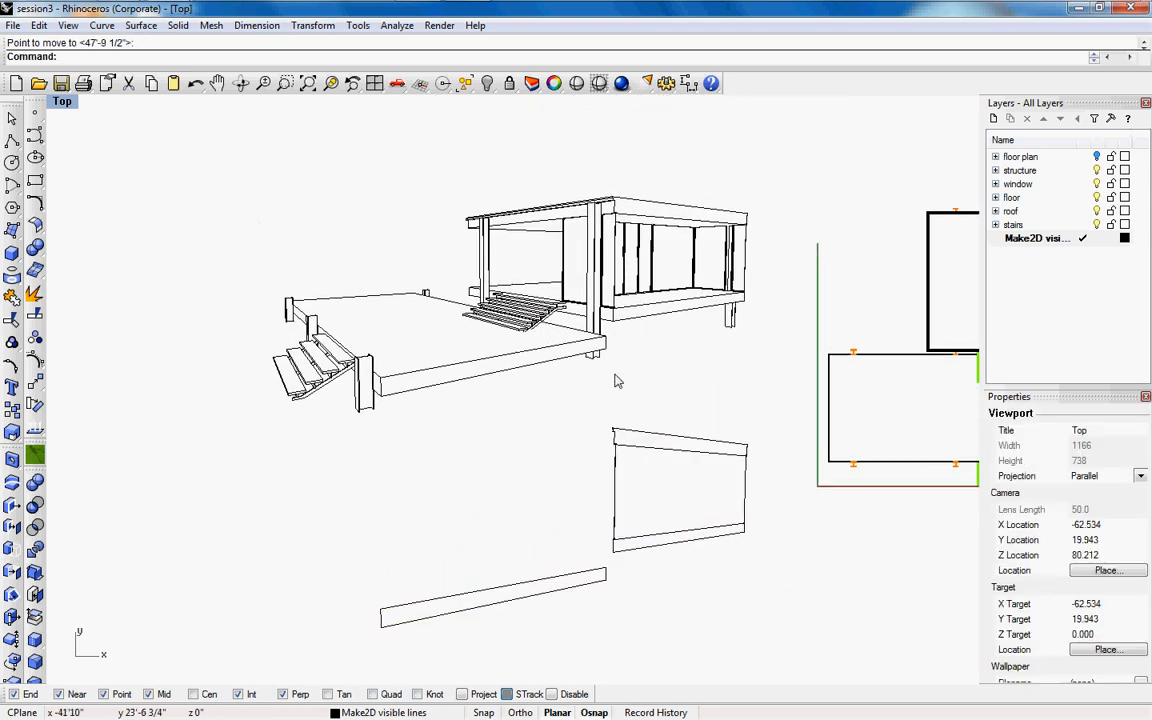